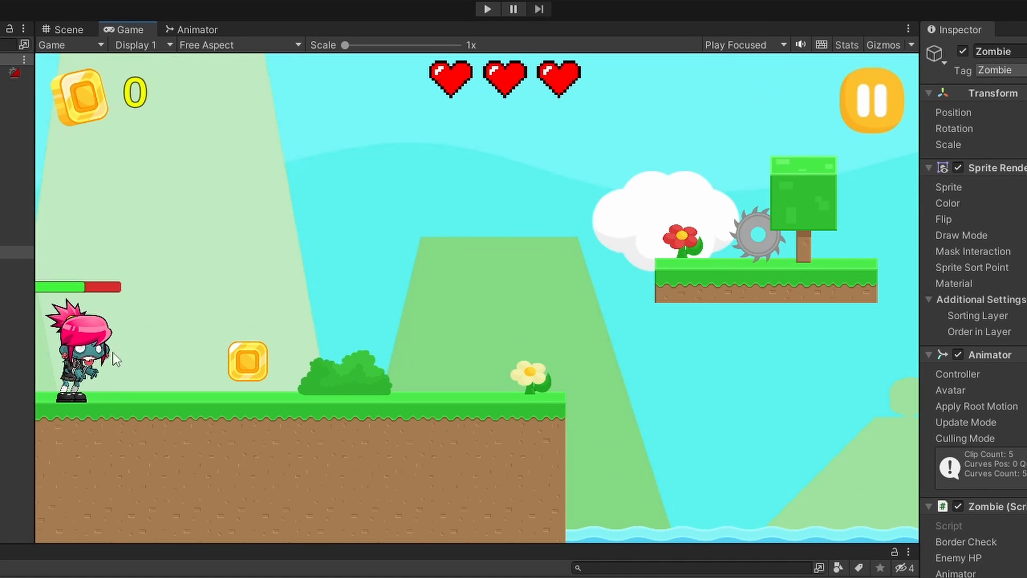
mouse_move(126, 328)
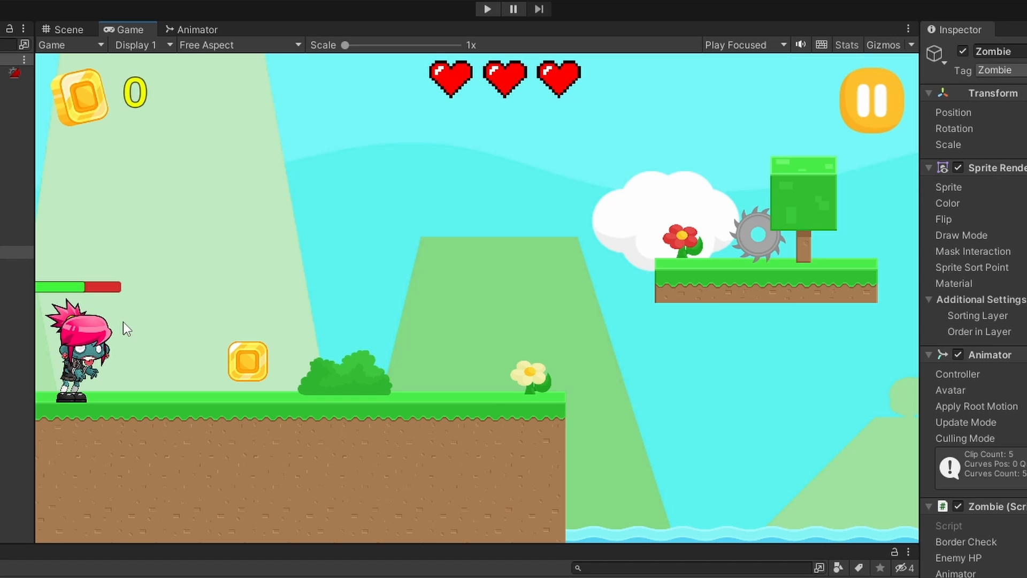
mouse_move(103, 361)
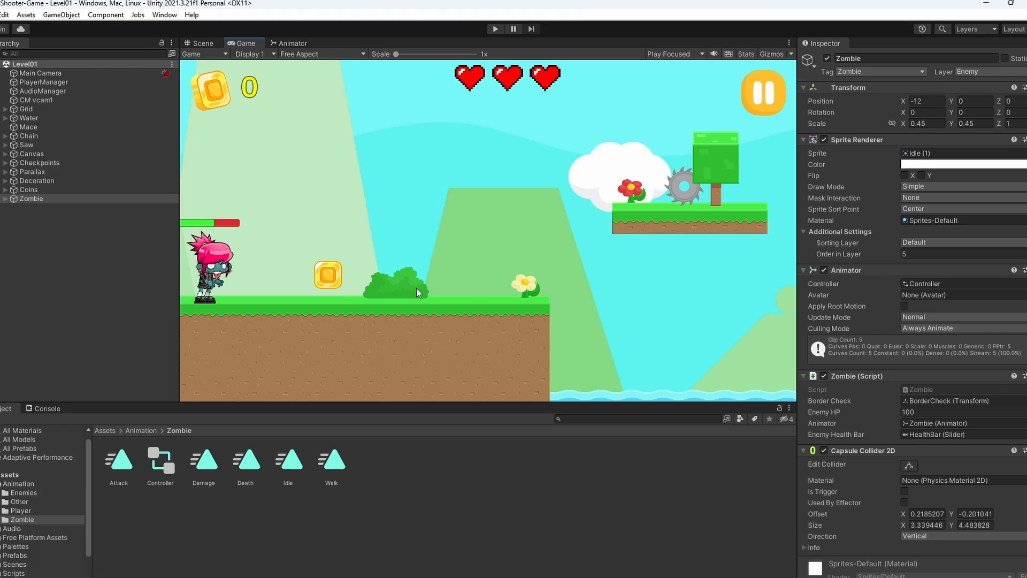
Bring up Unity's Animation window for the selected Zombie via the Window menu.
click(179, 17)
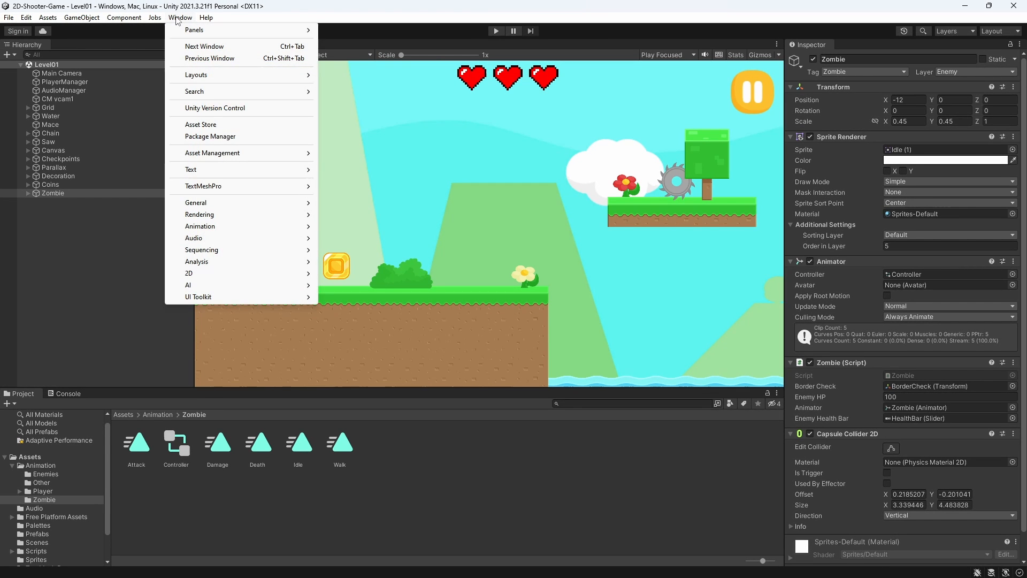
mouse_move(299, 339)
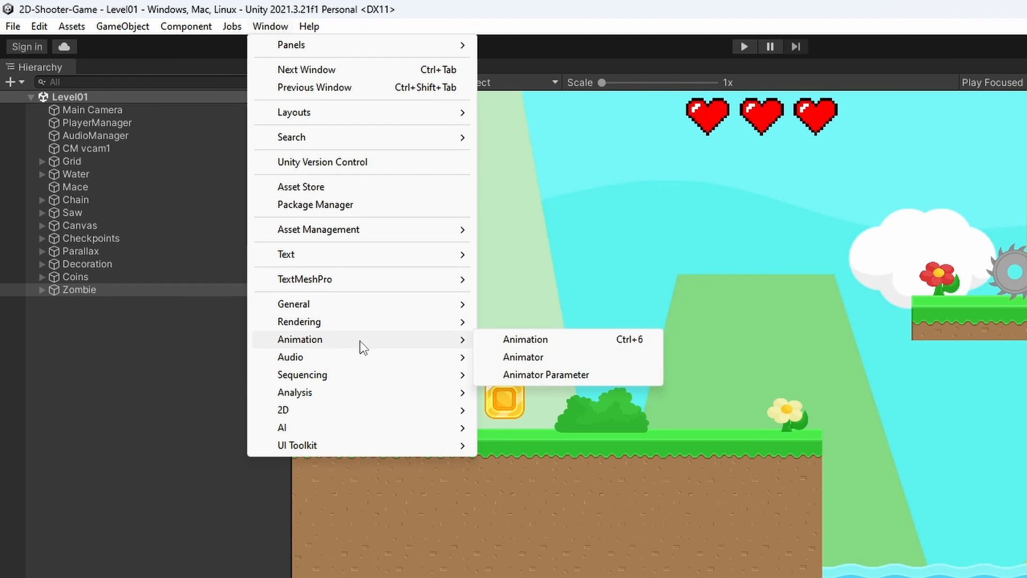
click(523, 339)
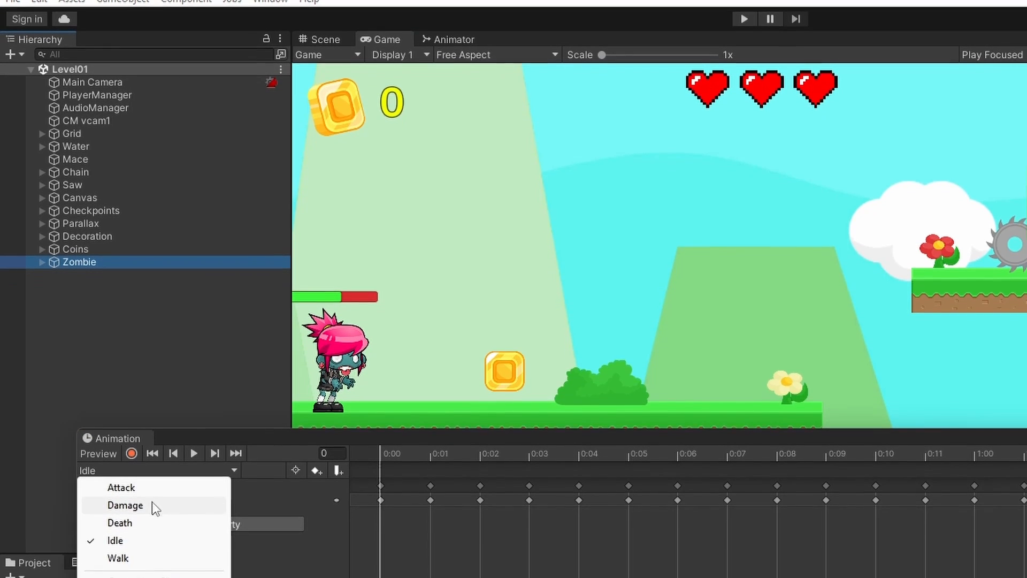
Load the Zombie's Attack clip in the timeline, then enter the Assets > Scripts > Enemy folder.
click(121, 488)
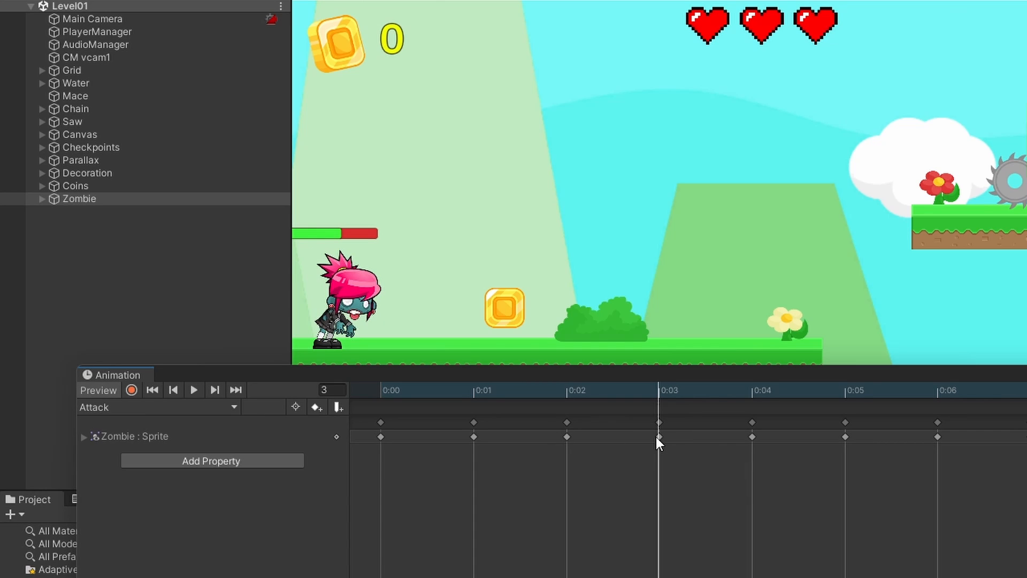
mouse_move(441, 423)
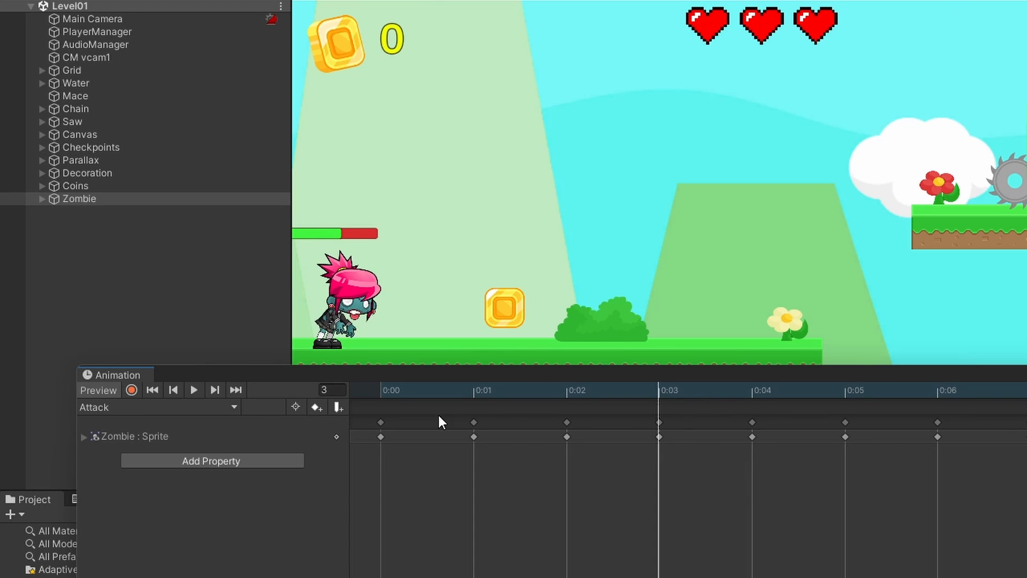
mouse_move(338, 407)
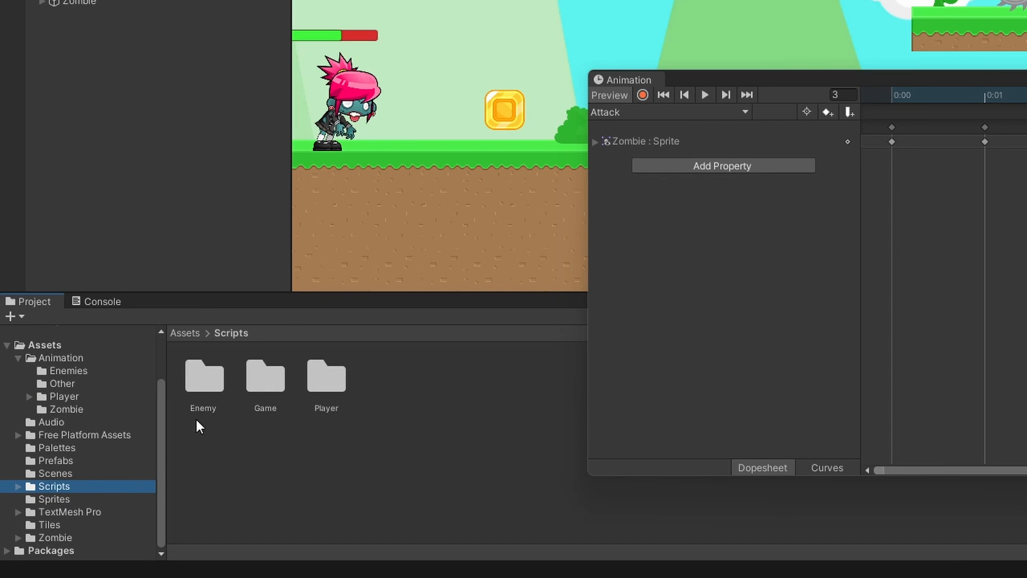
double_click(204, 379)
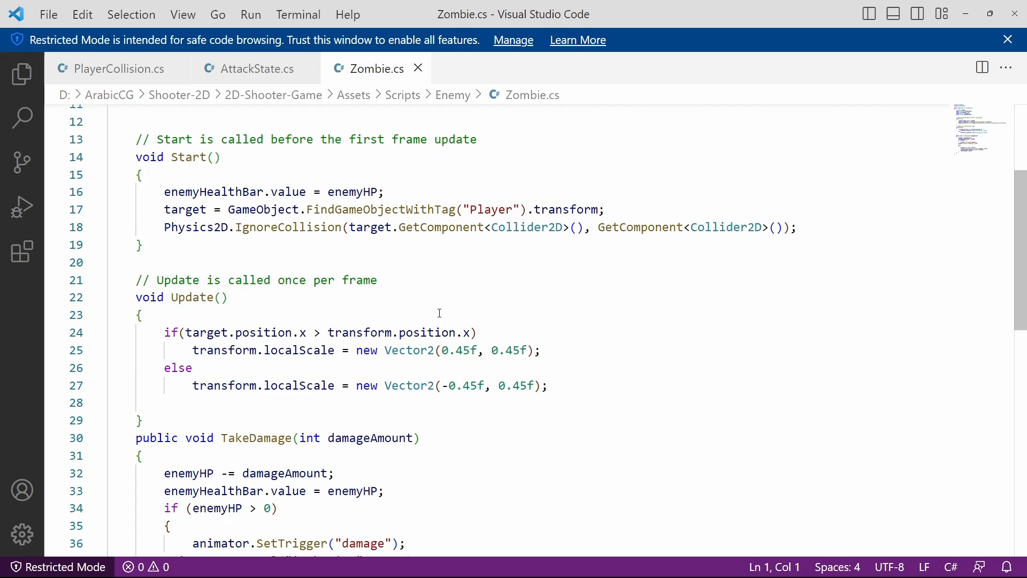
Write an empty public void PlayerDamage(){ } method below TakeDamage in Zombie.cs.
scroll(down, 3)
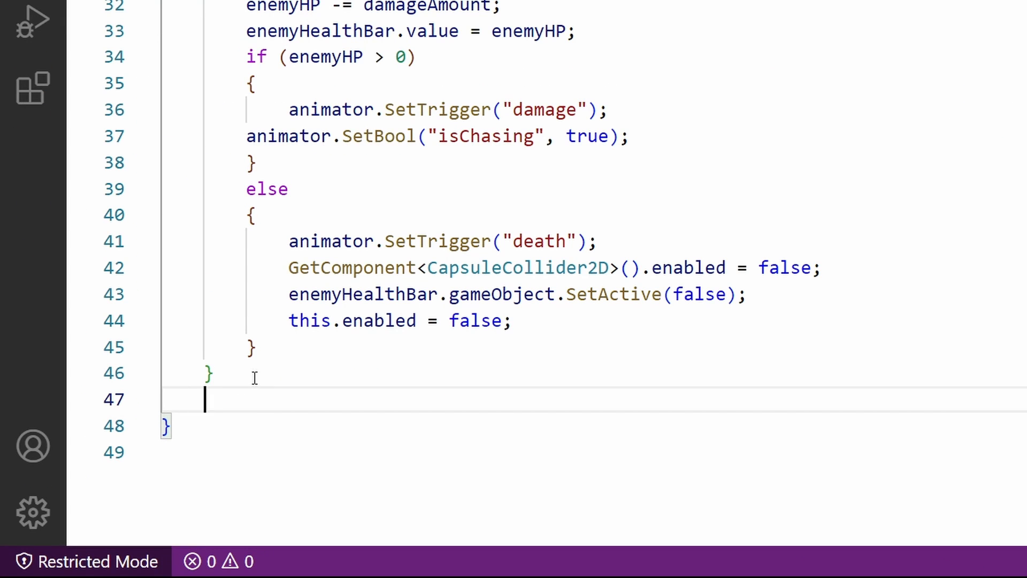
text(public)
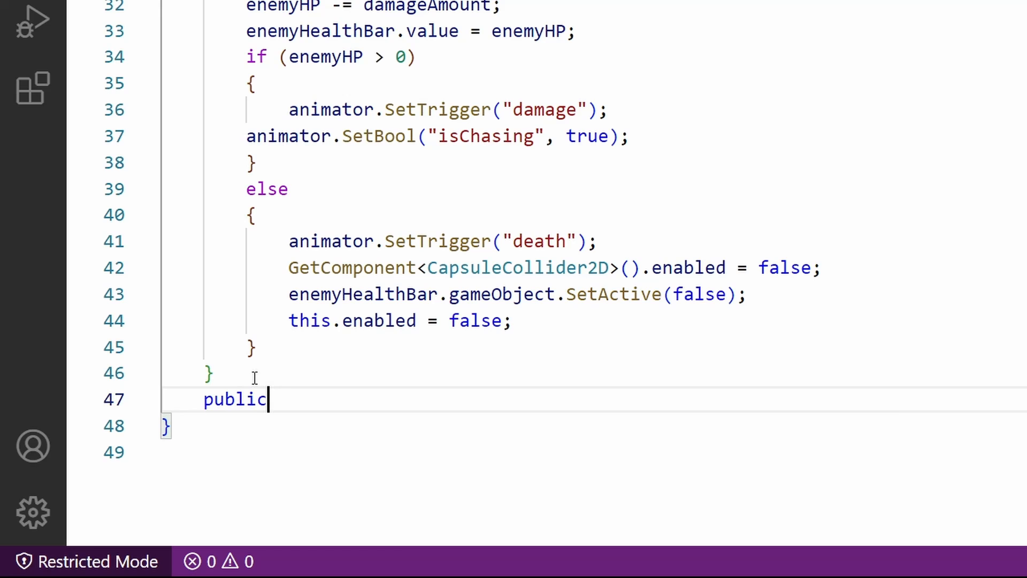
text(void)
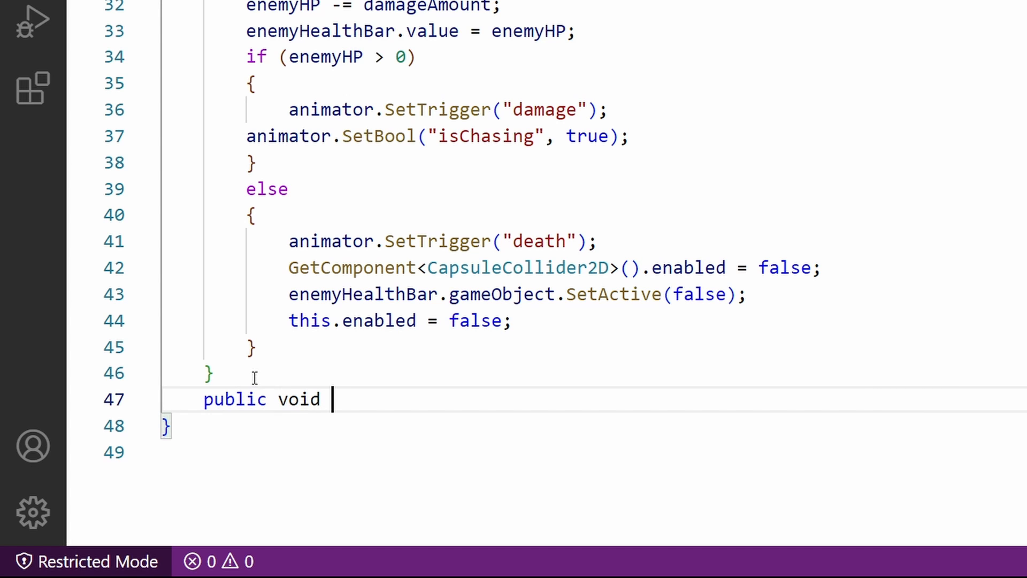
text(Playe)
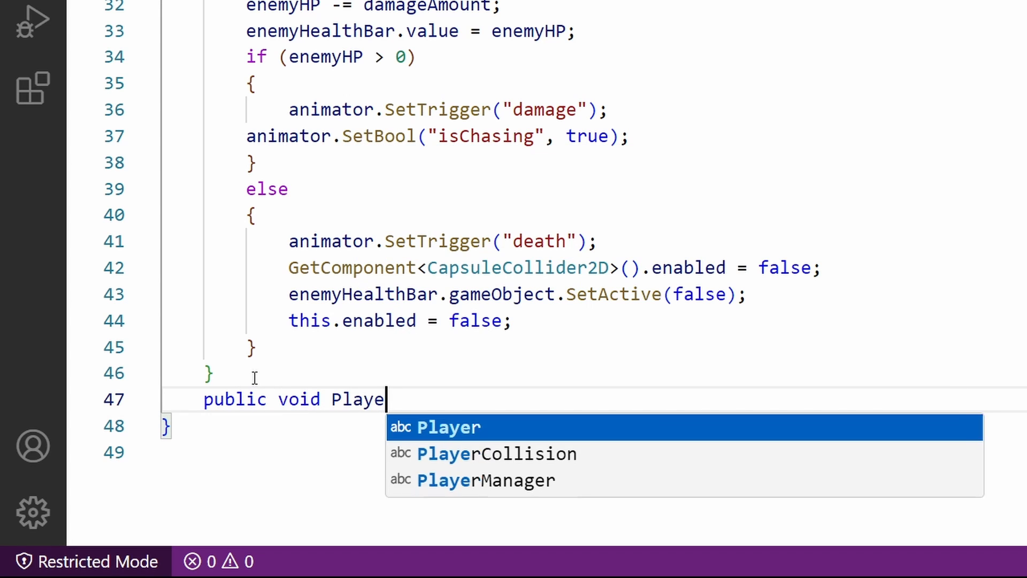
text(Damage(){)
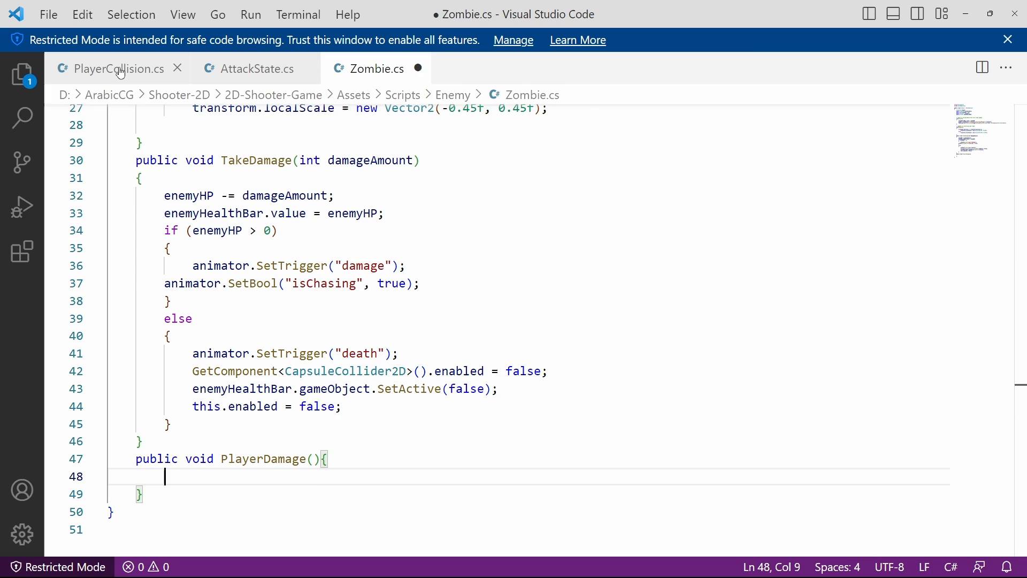
In PlayerCollision.cs, start a public void TakeDamage() method to hold the health-loss and game-over logic.
click(119, 68)
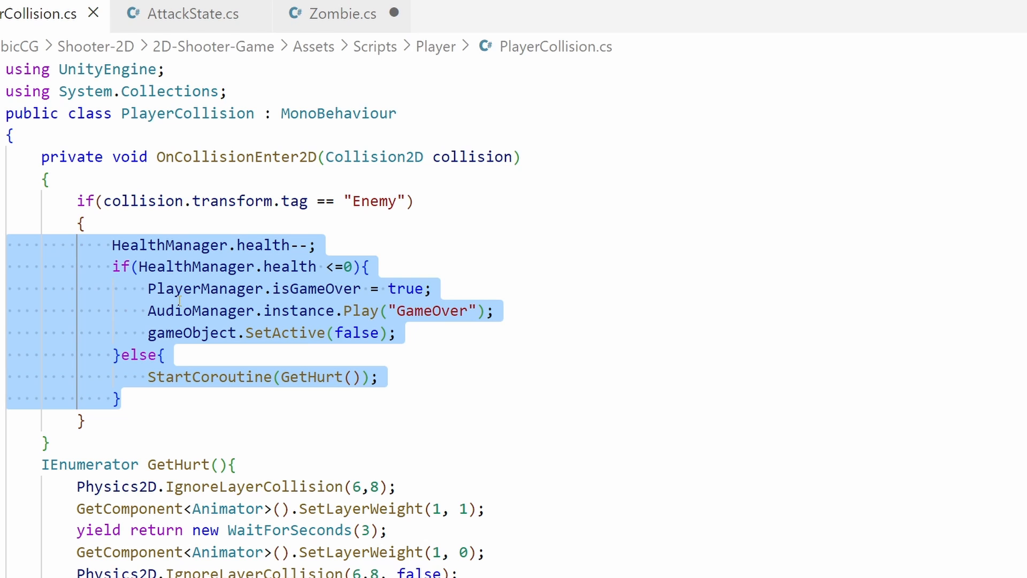
scroll(down, 3)
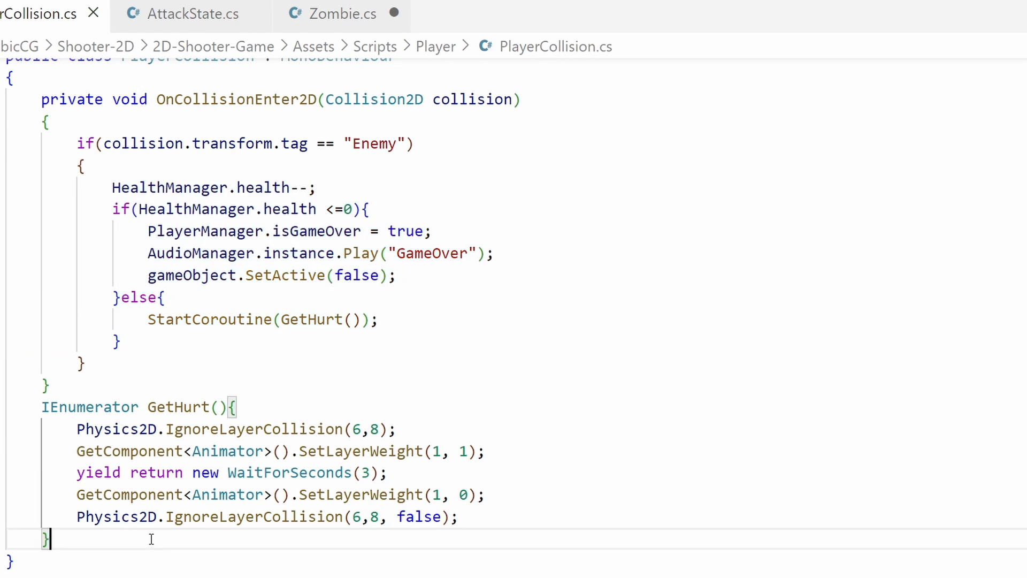
text(pu)
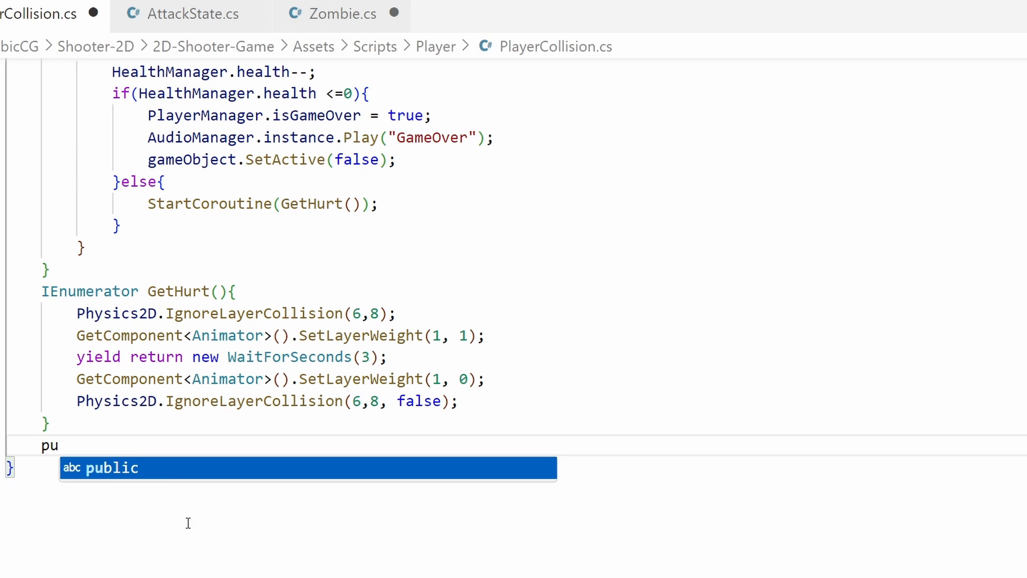
text(blic void TakeDamage(){)
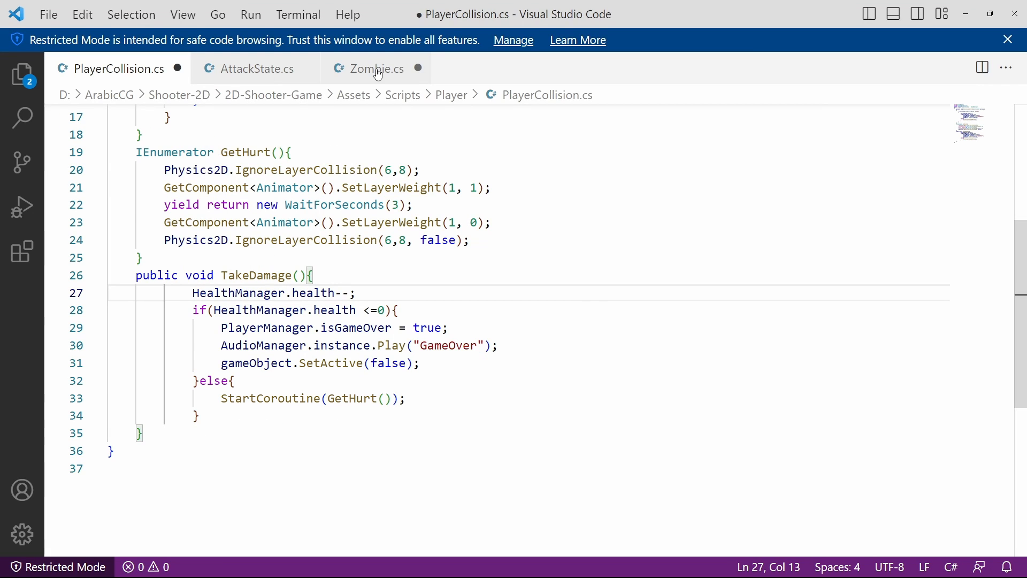
Fill Zombie's PlayerDamage with GameObject.FindGameObjectWithTag("Player").GetComponent<PlayerCollision>().TakeDamage();.
click(376, 68)
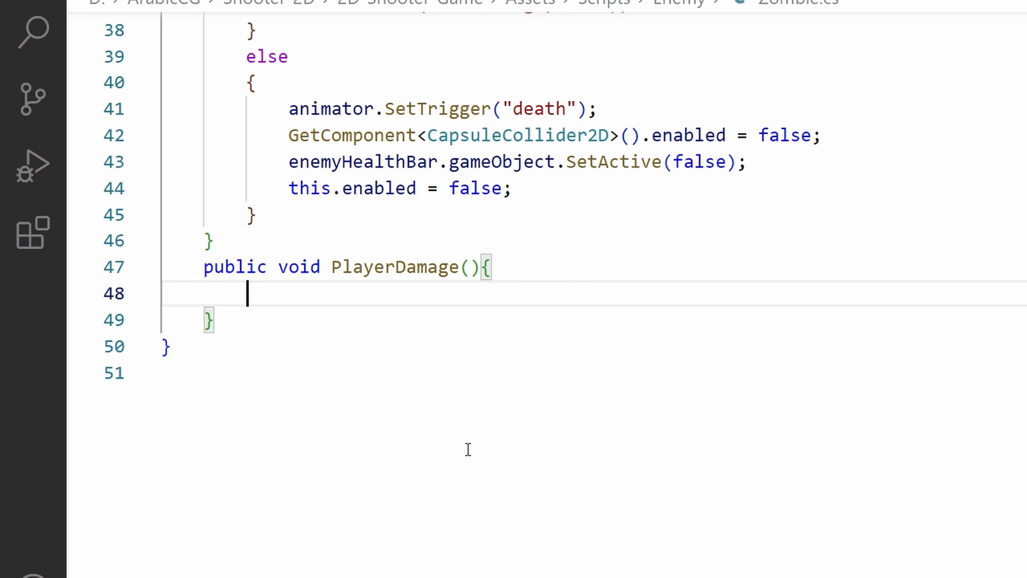
text(GameObject.FindGameObjectWithTag("Player"))
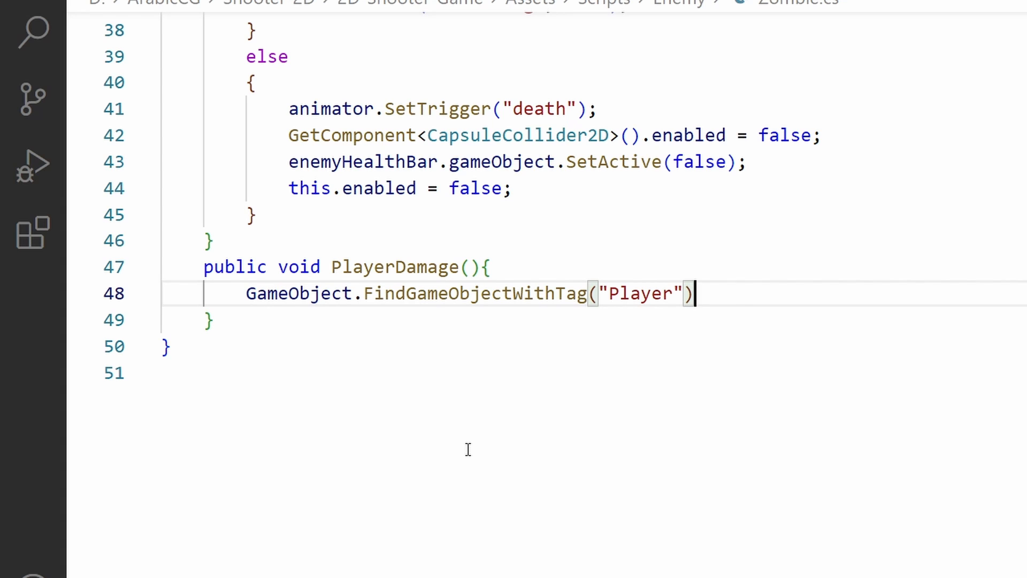
mouse_move(722, 477)
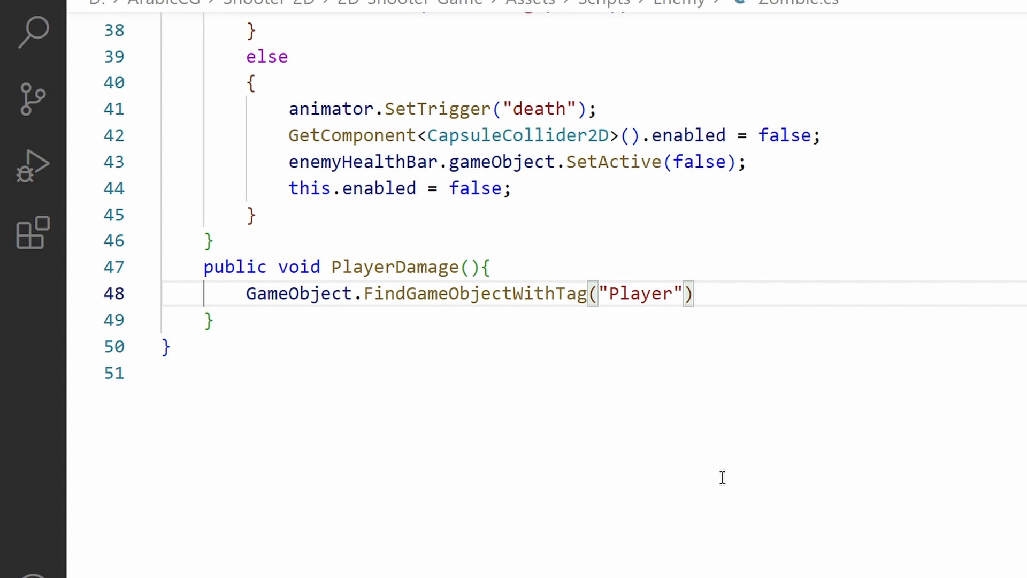
text(.)
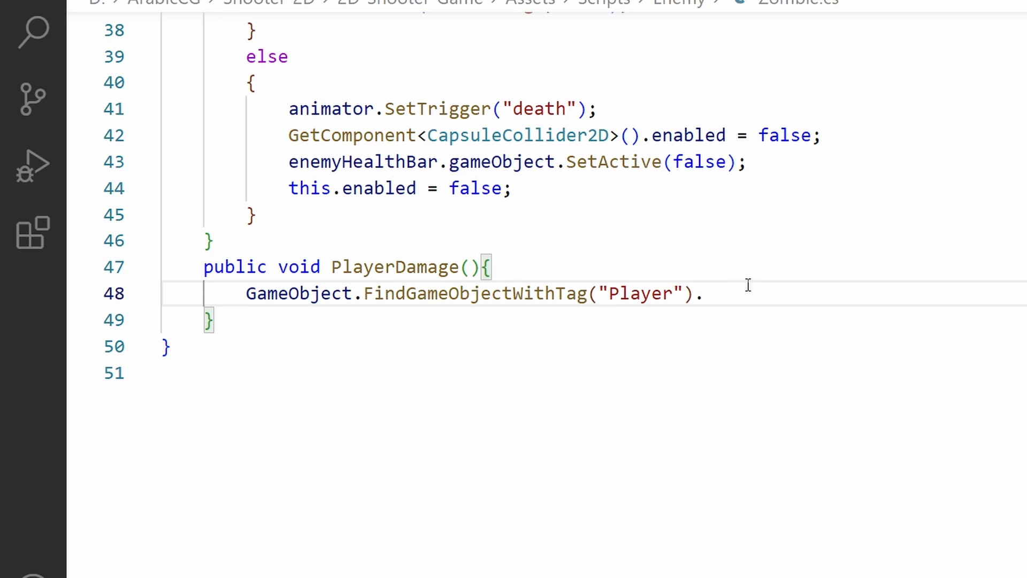
text(GetComponent<PlayerCollision>().)
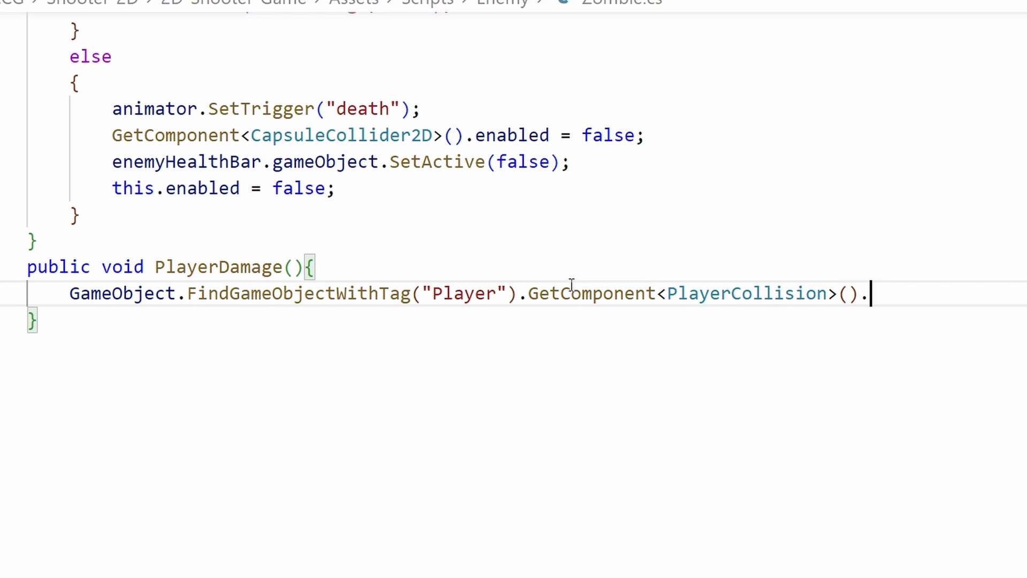
text(TakeDamage();)
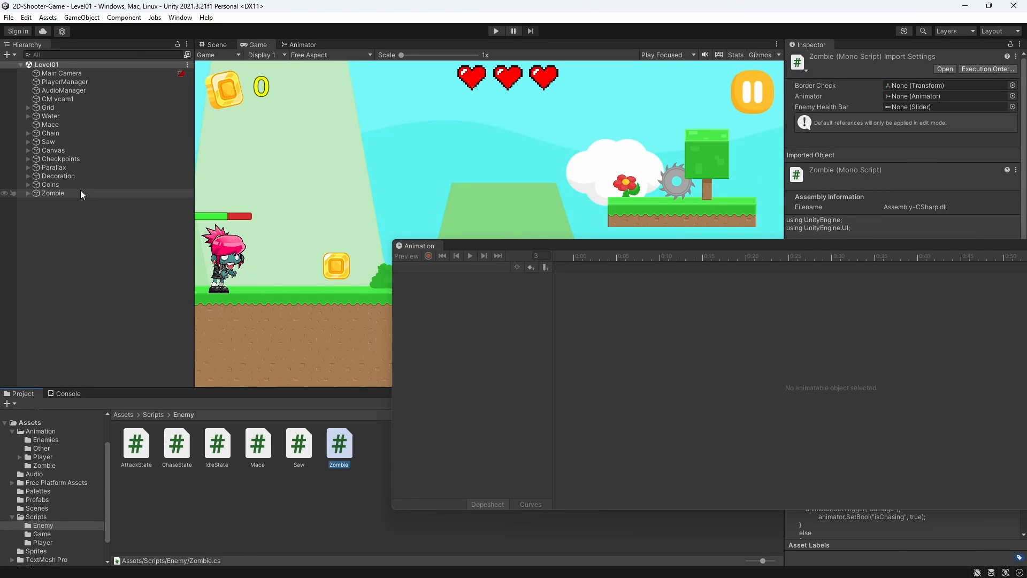
On the Zombie's Attack clip, add an animation event whose Function is PlayerDamage().
click(52, 193)
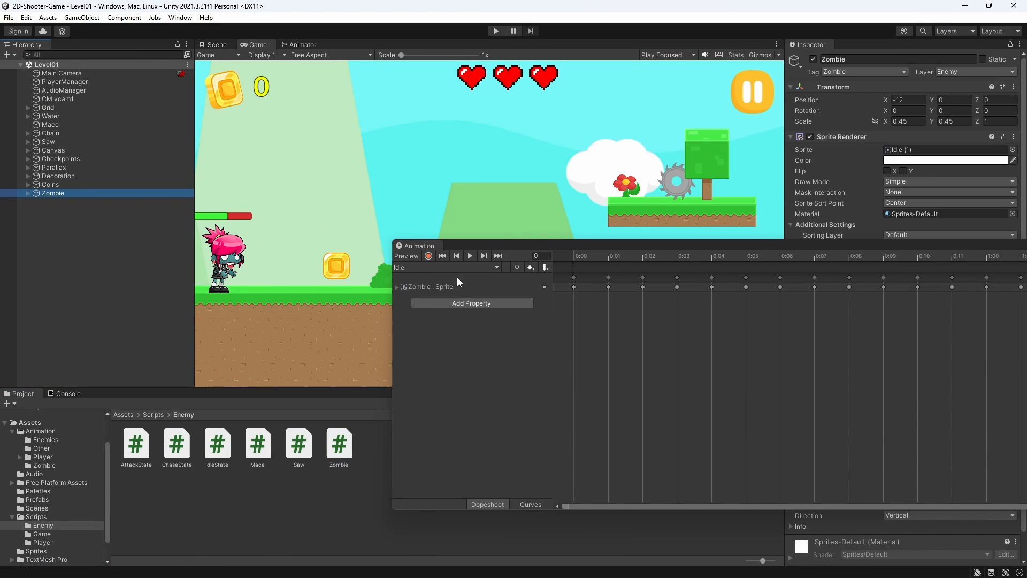
click(445, 267)
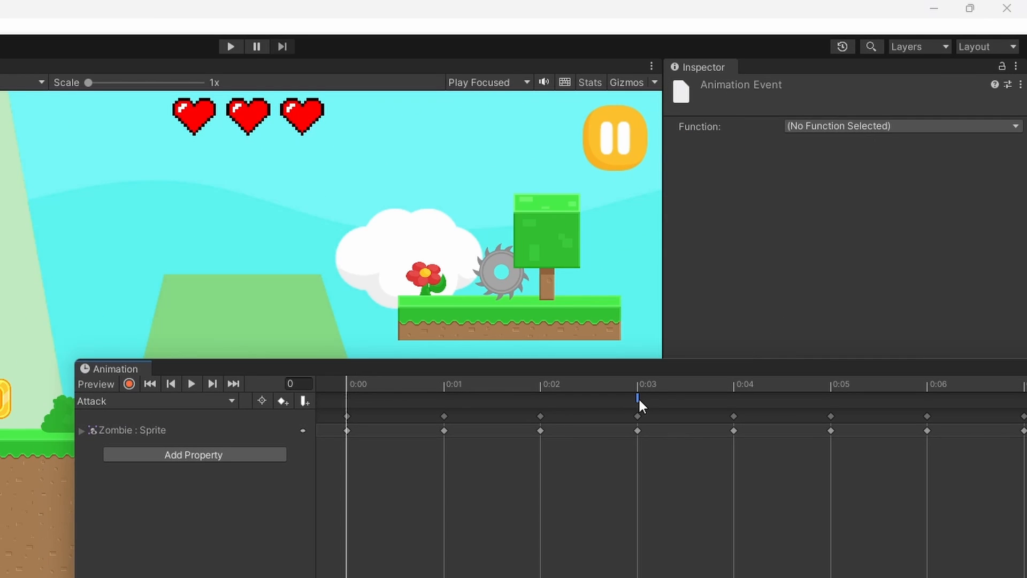
click(903, 126)
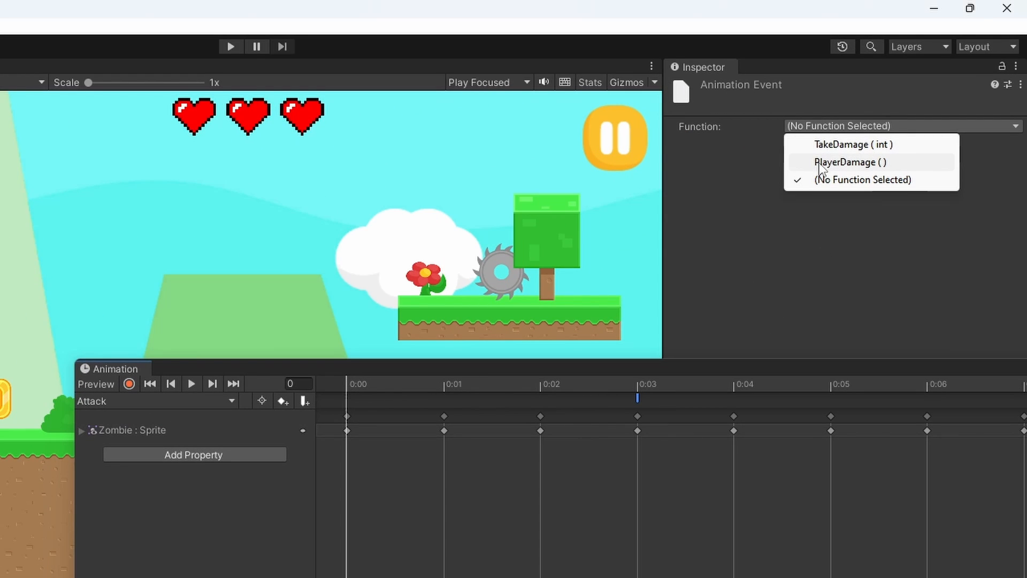
mouse_move(845, 165)
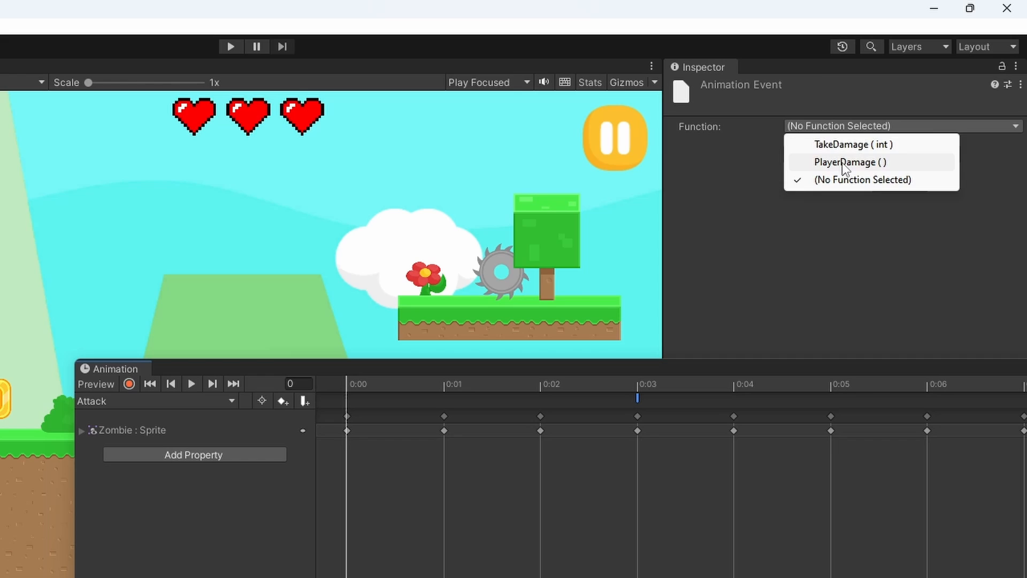
click(848, 162)
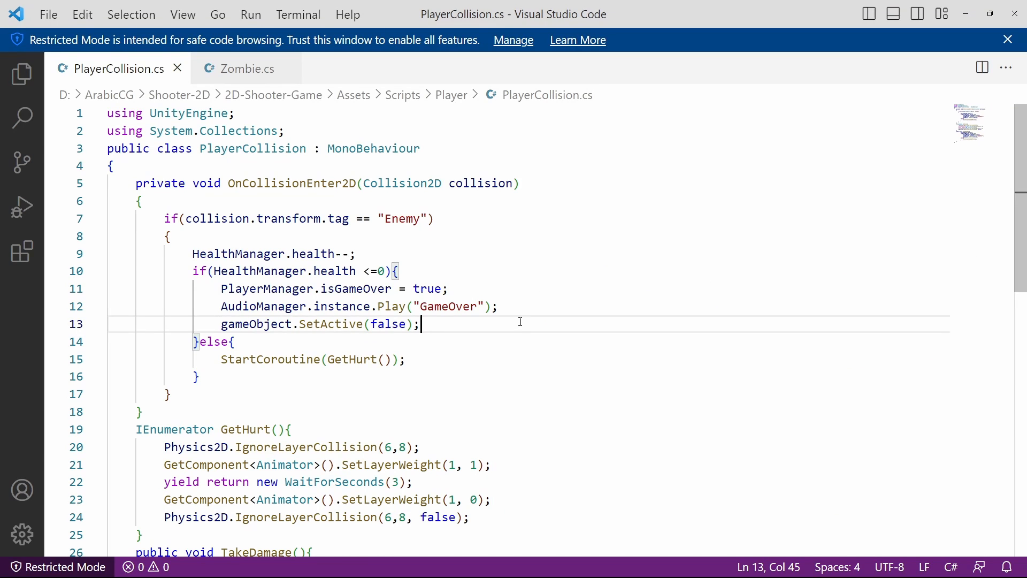
mouse_move(401, 330)
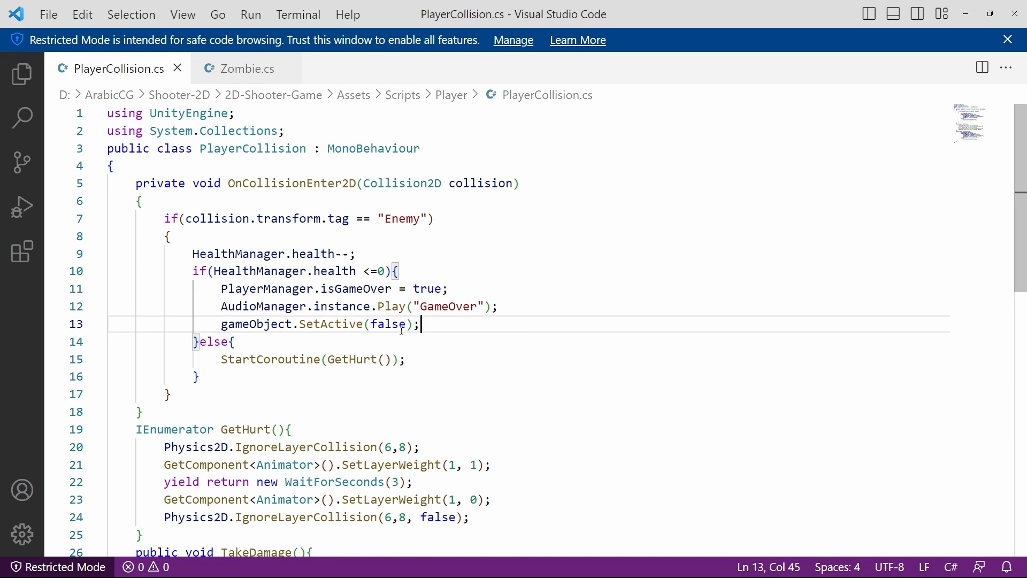
Delete the health-loss block inside the Enemy if-block and call TakeDamage(); in its place.
drag(192, 254, 200, 377)
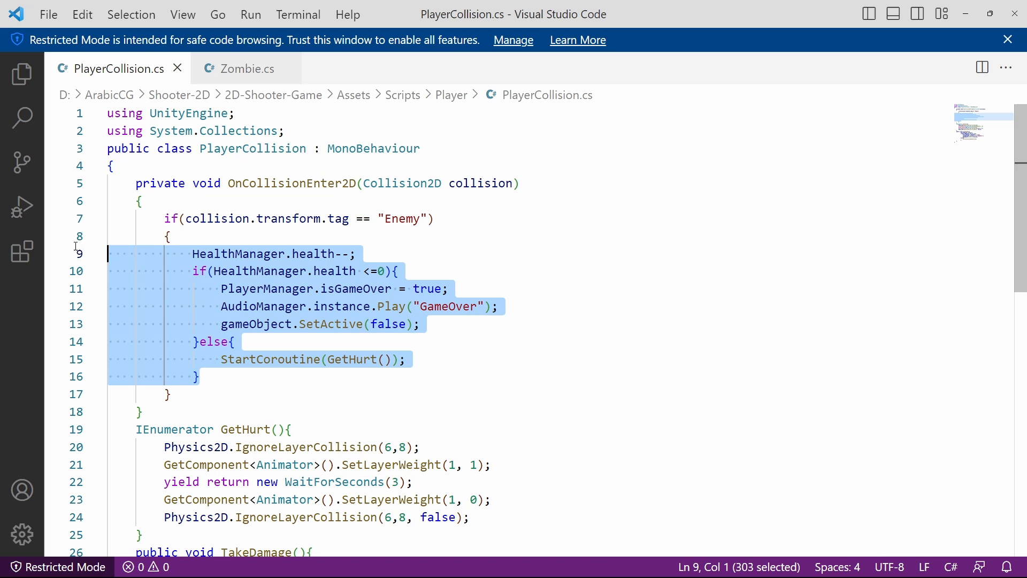
scroll(down, 3)
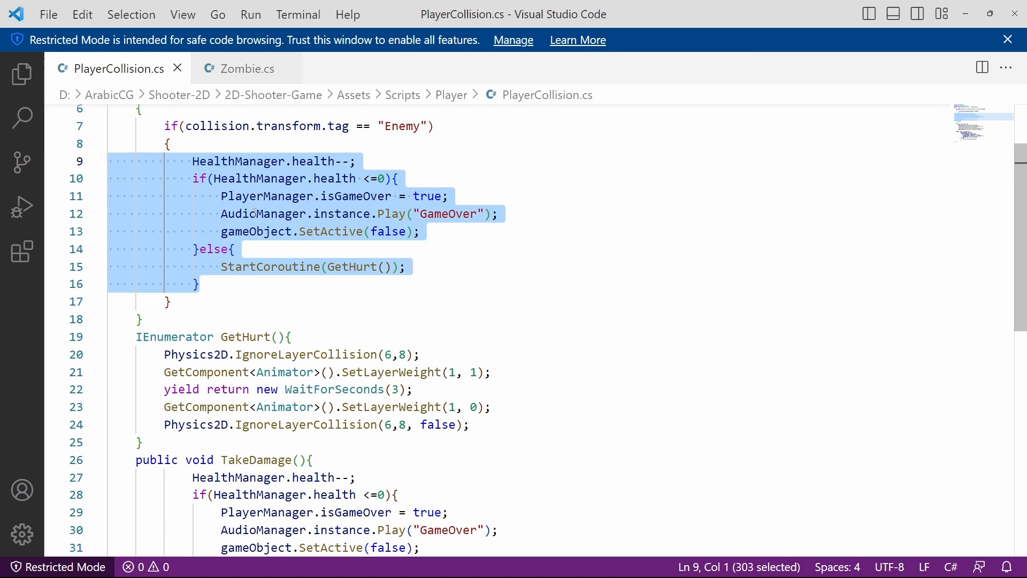
scroll(down, 3)
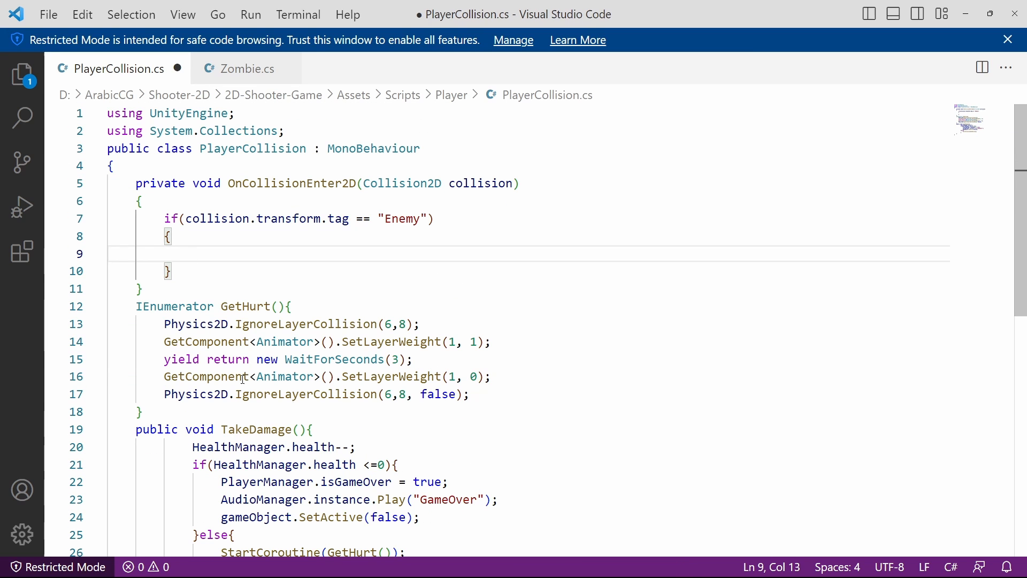
text(Ta)
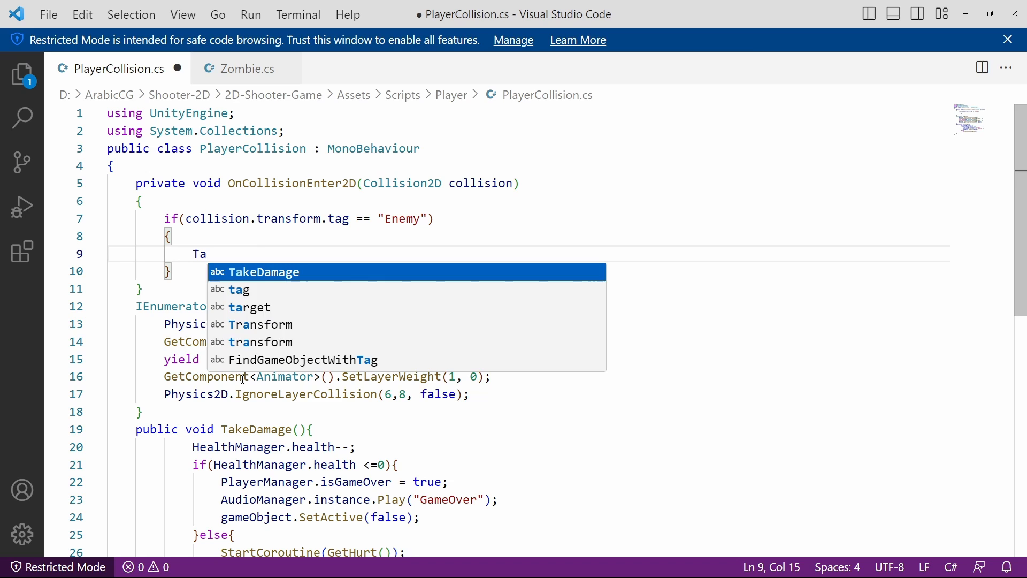
key(Tab)
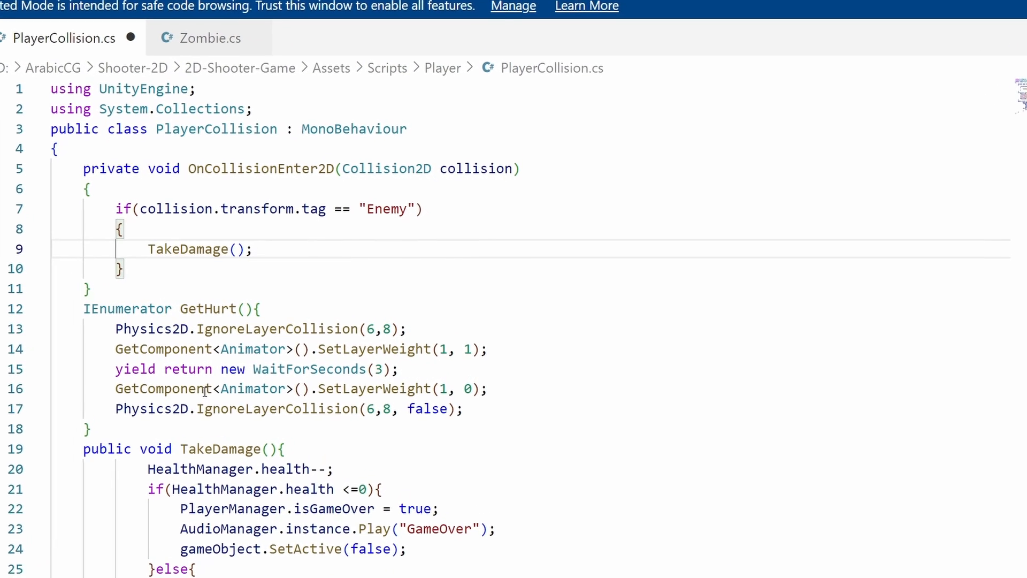
scroll(down, 3)
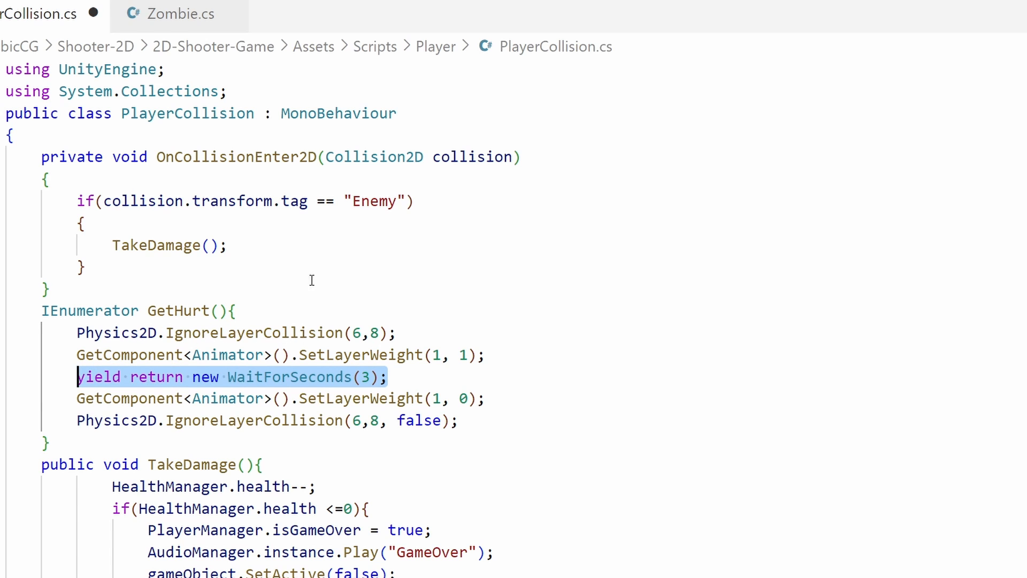
Scroll through Zombie.cs, then return to PlayerCollision.cs to begin a new class-level declaration.
click(180, 14)
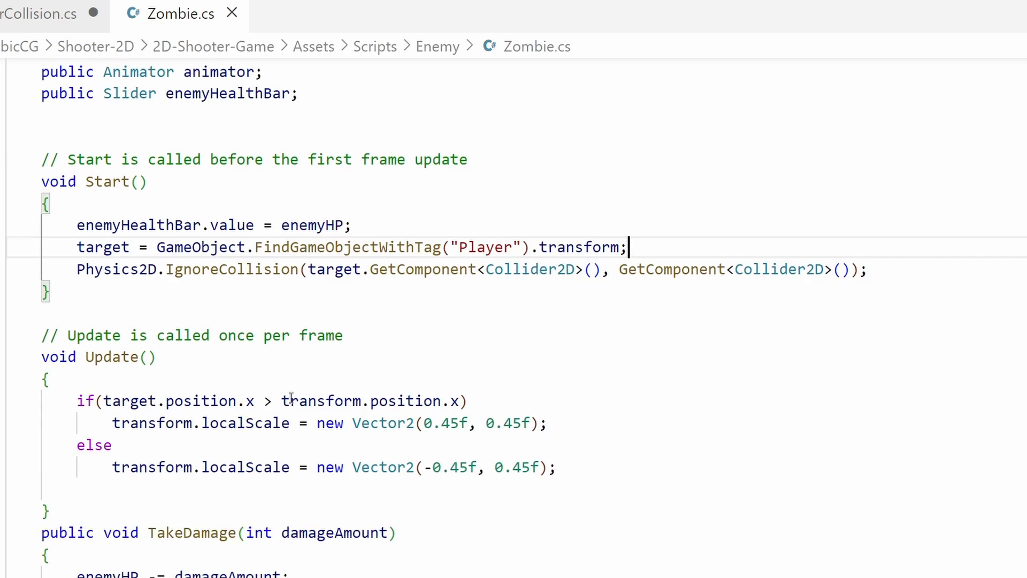
scroll(down, 3)
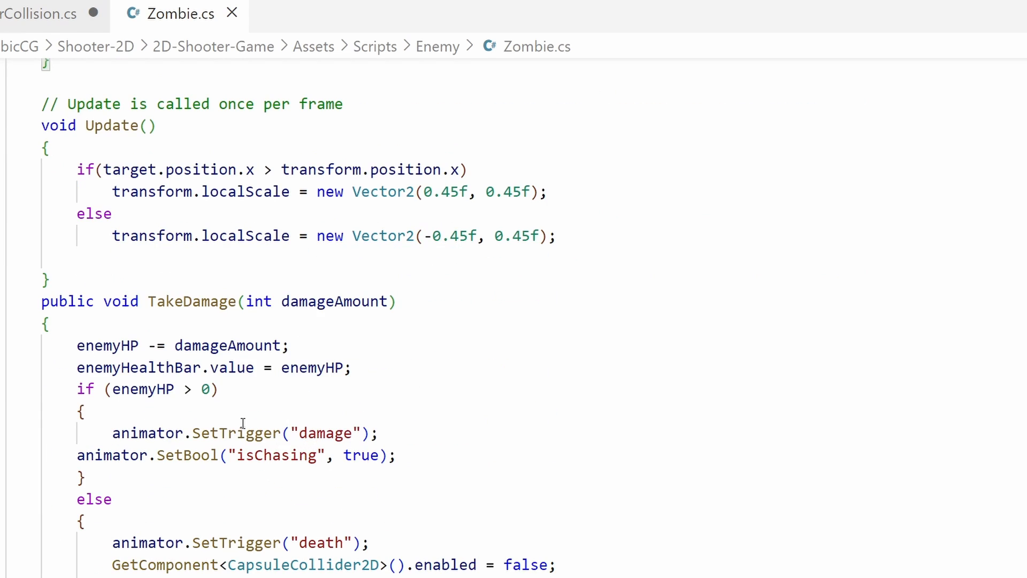
mouse_move(249, 421)
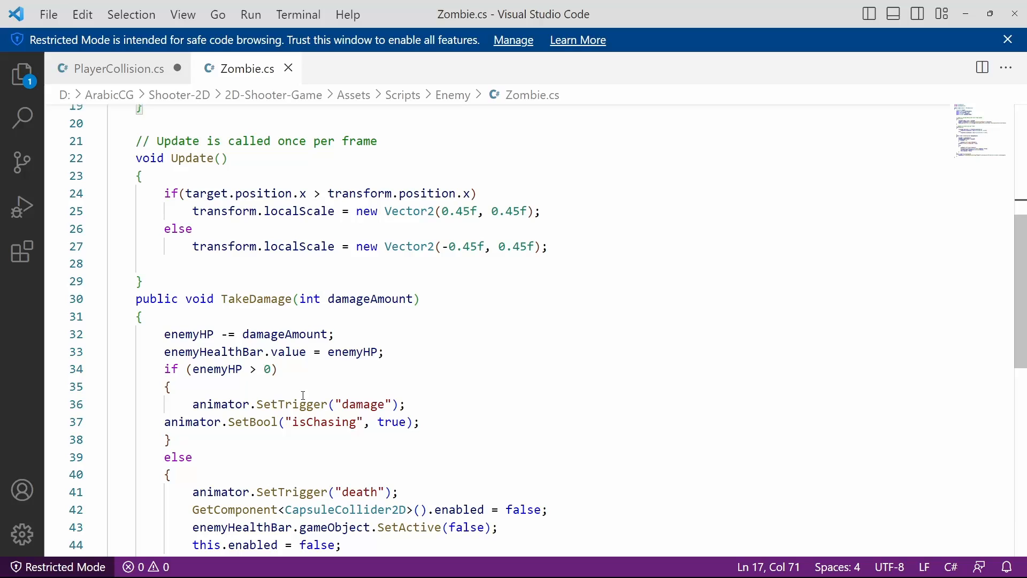
click(119, 68)
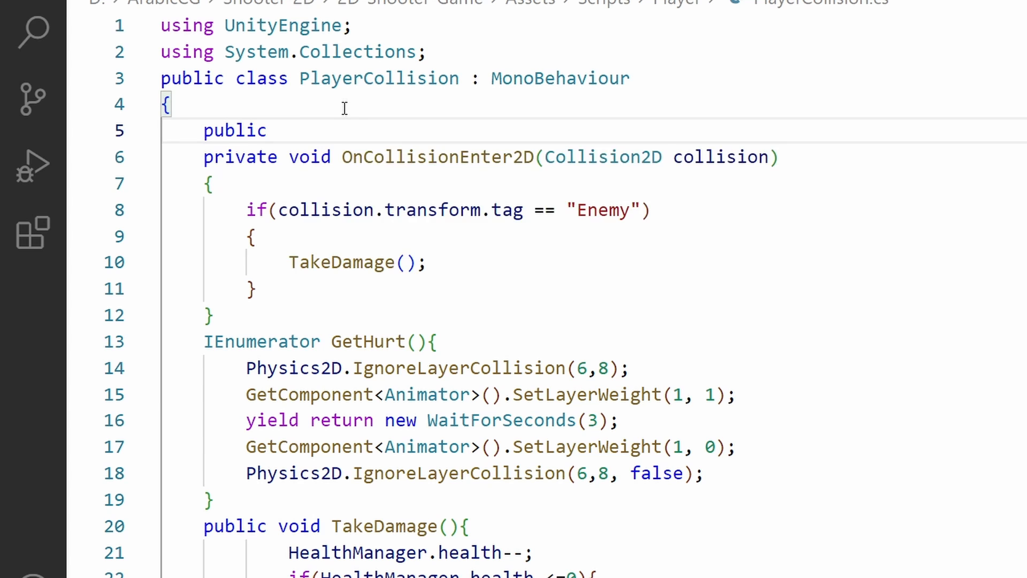
Declare bool isInvincible = false; and set it true before GetHurt's wait and false after it.
text(bool isInvincible =)
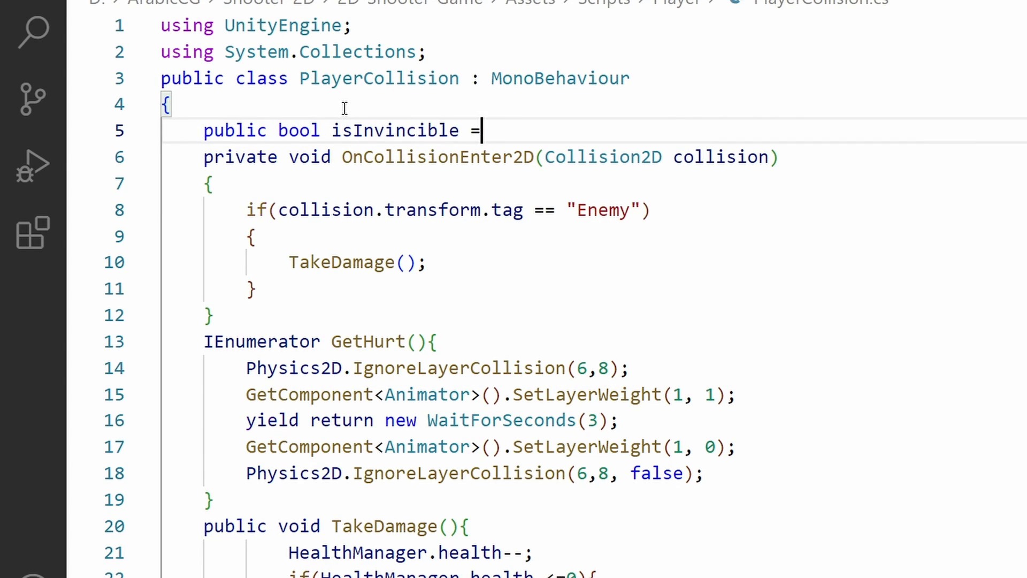
text(false;)
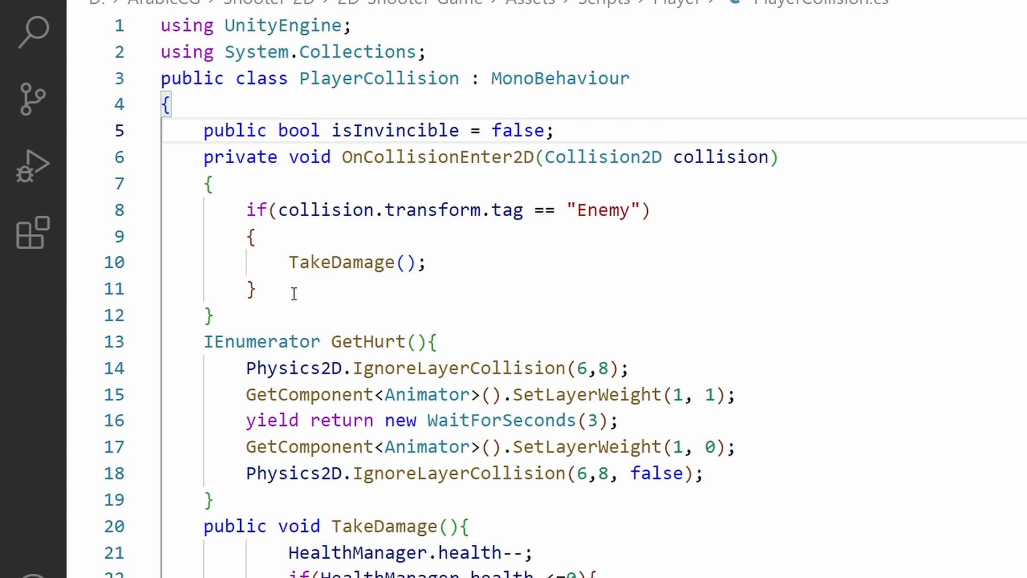
mouse_move(654, 398)
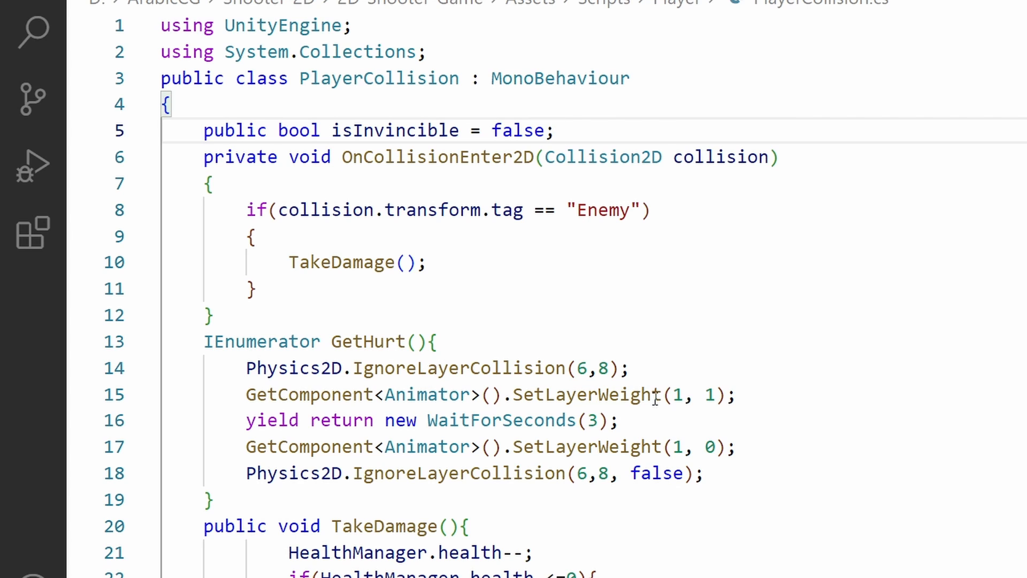
mouse_move(626, 419)
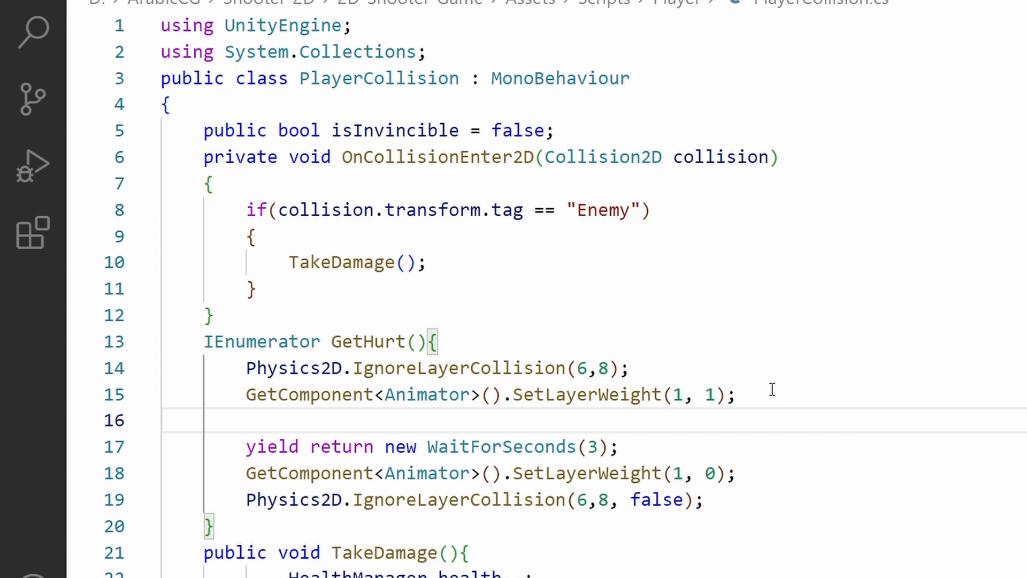
text(isInvincible =true;)
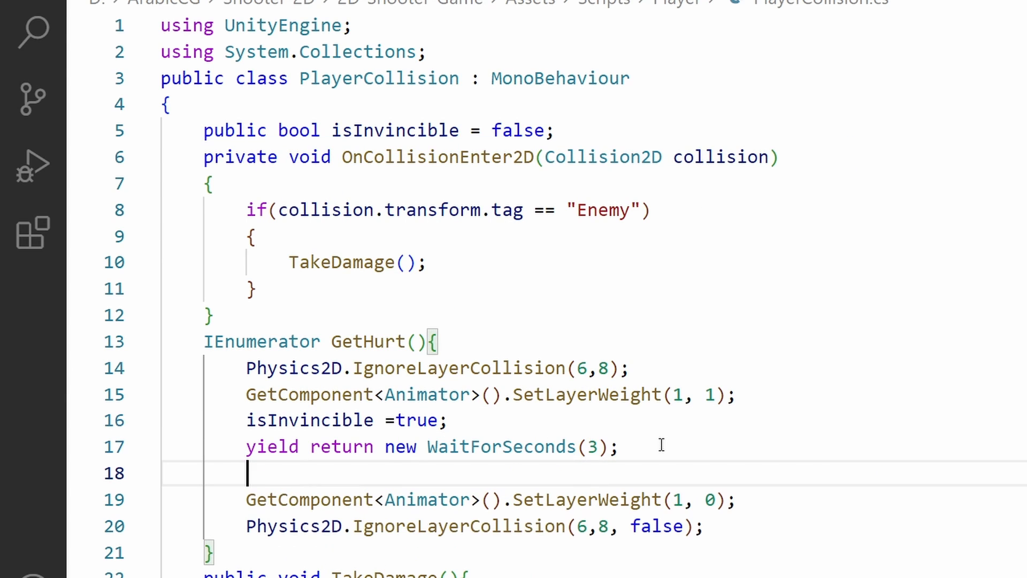
text(isInvincible =)
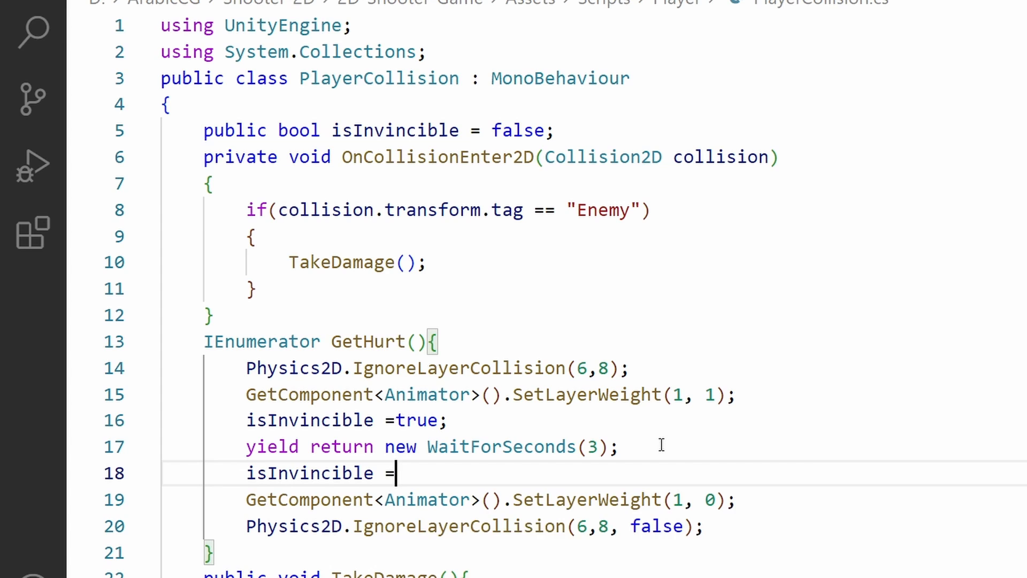
text(false;)
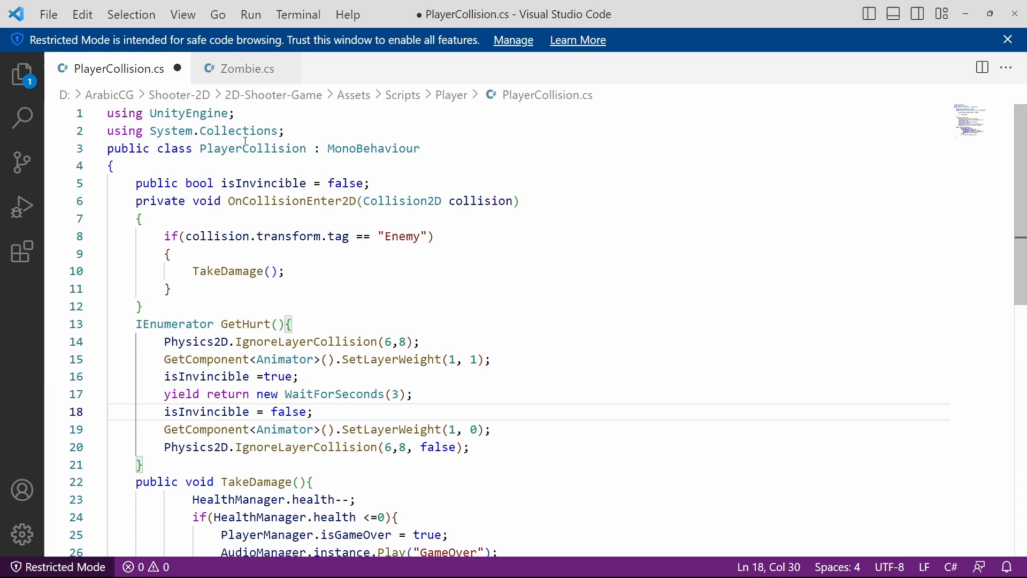
click(246, 68)
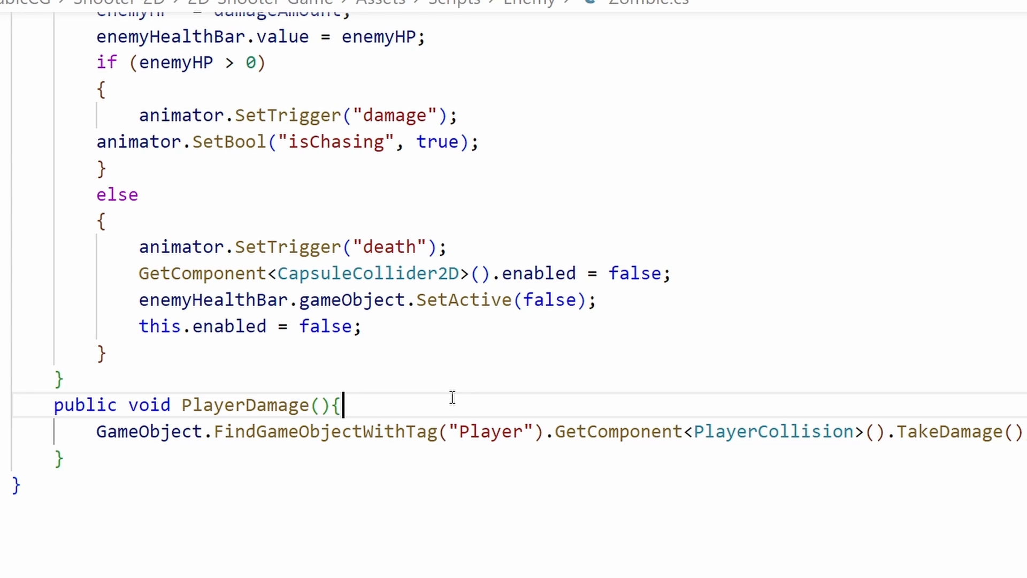
Remove .transform from the Player lookup in Start so target holds the object, moving .transform to where it's used.
key(Enter)
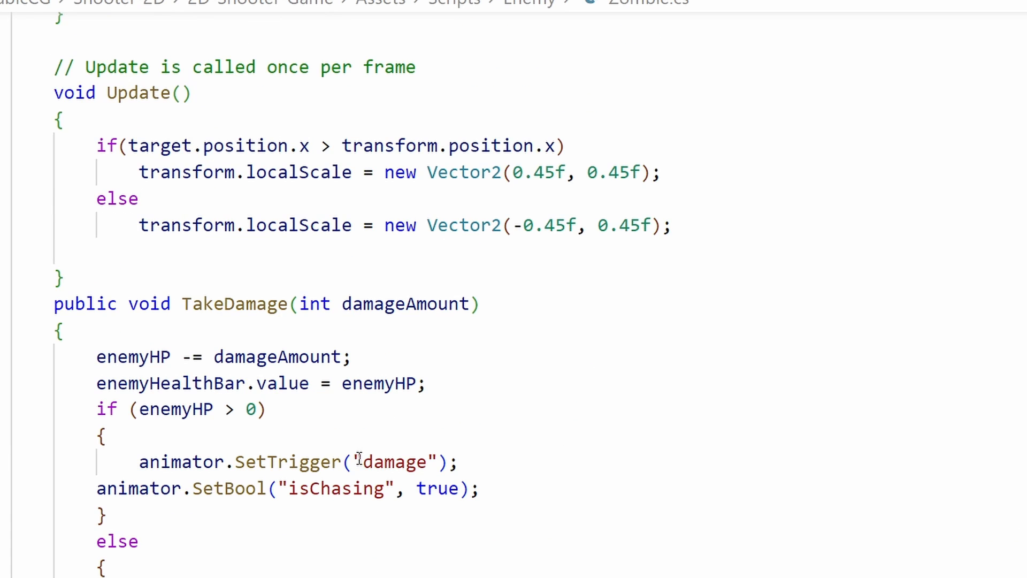
scroll(up, 3)
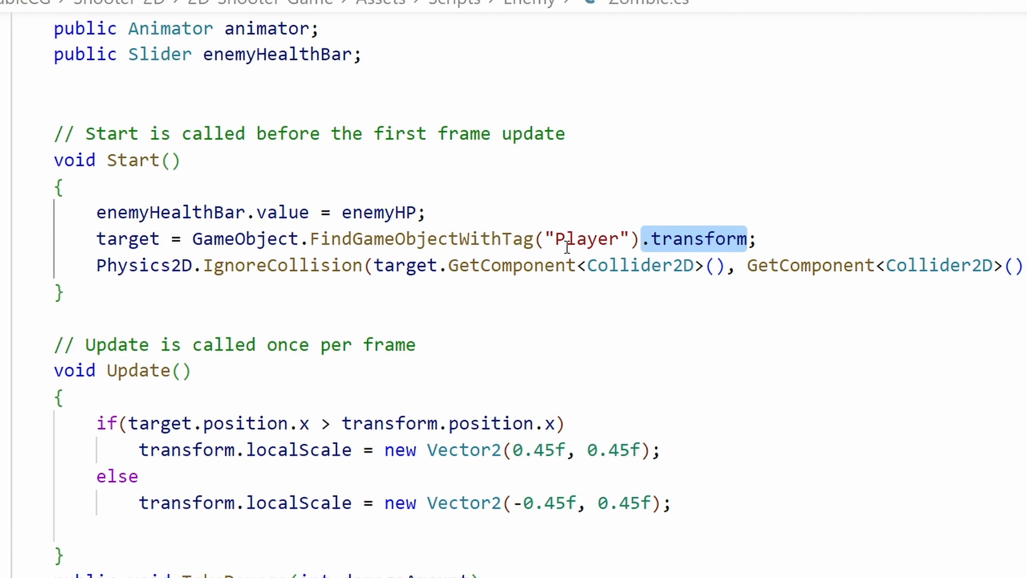
key(Delete)
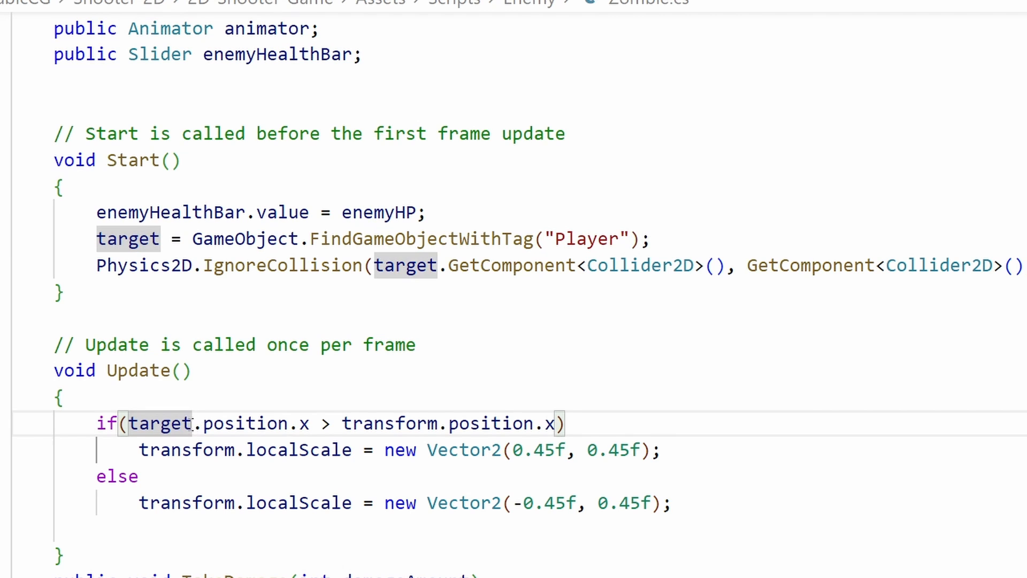
text(.transform)
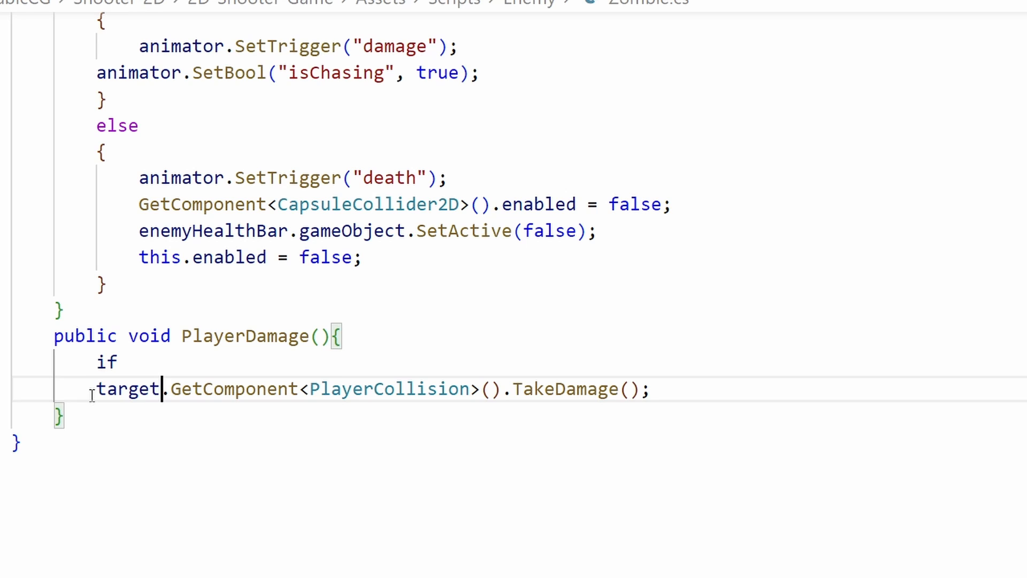
Wrap the TakeDamage call in if (!target.GetComponent<PlayerCollision>().isInvincible) inside PlayerDamage in Zombie.cs.
triple_click(367, 389)
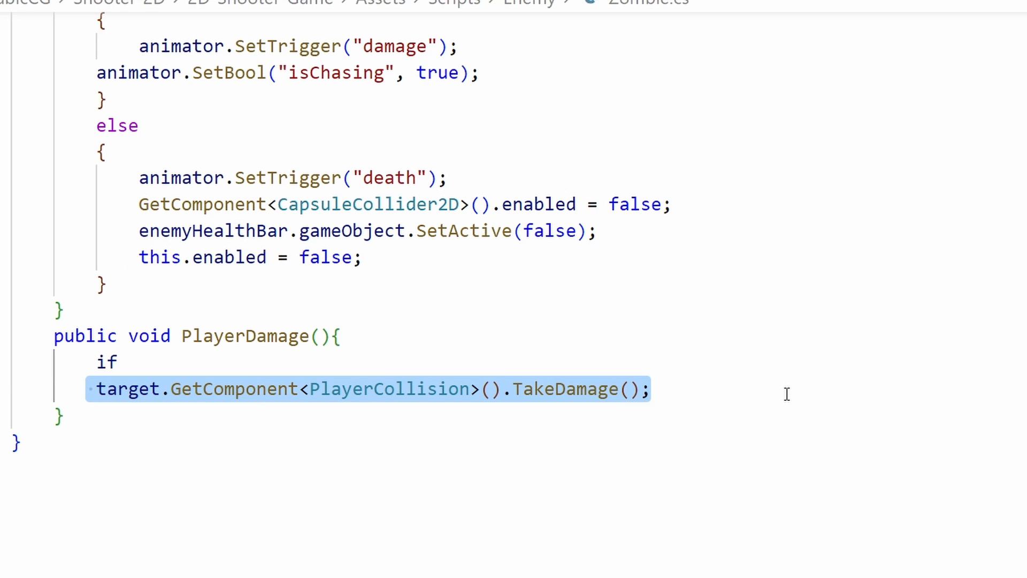
key(Delete)
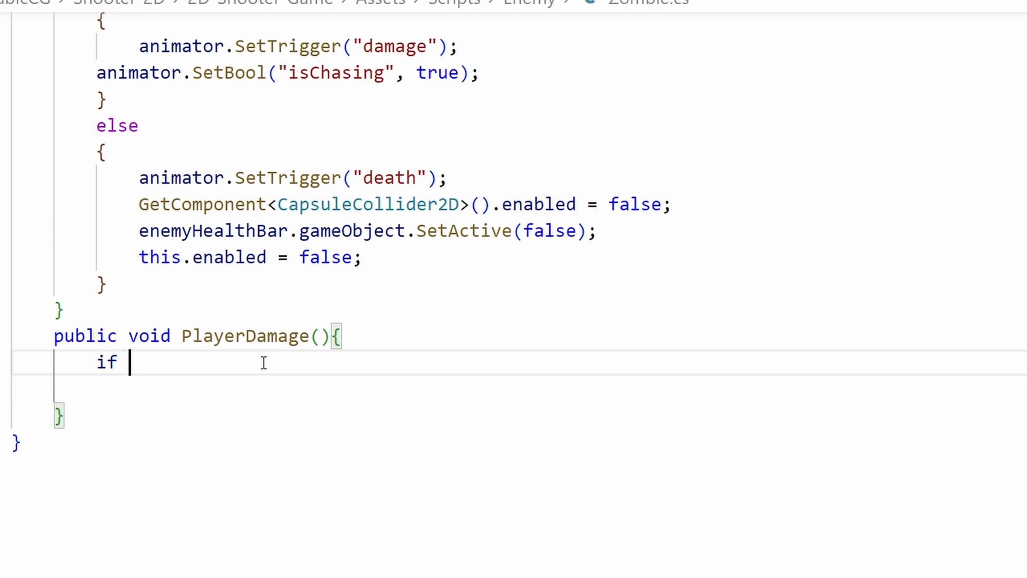
text(()
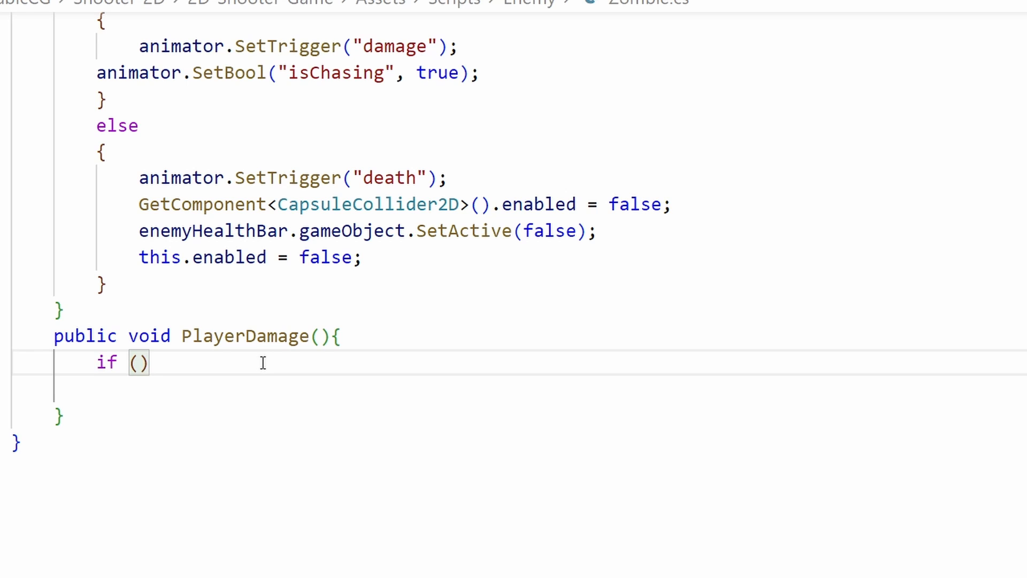
text(target.GetComponent<PlayerCollision>().TakeDamage();)
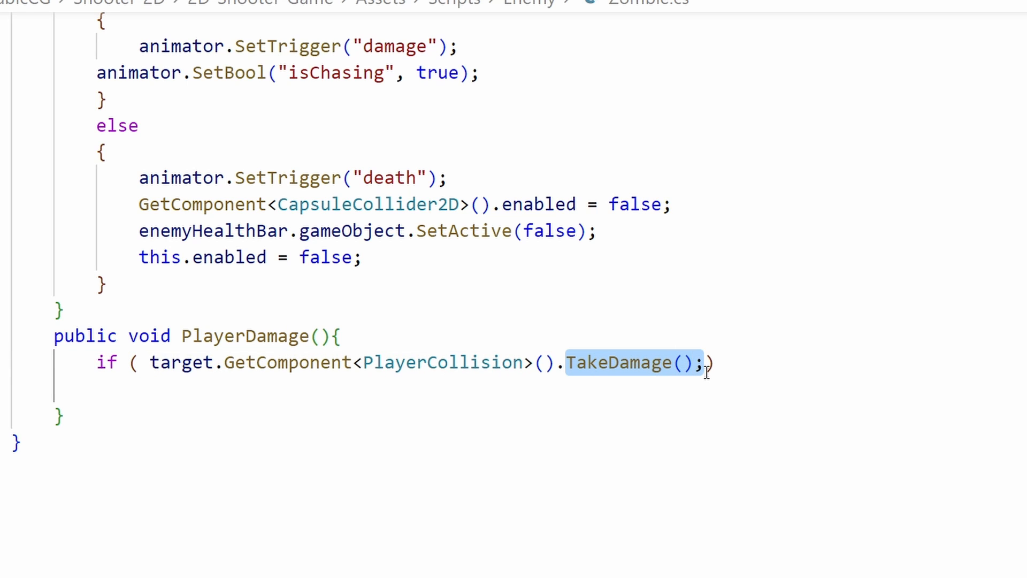
text(isInvincible)
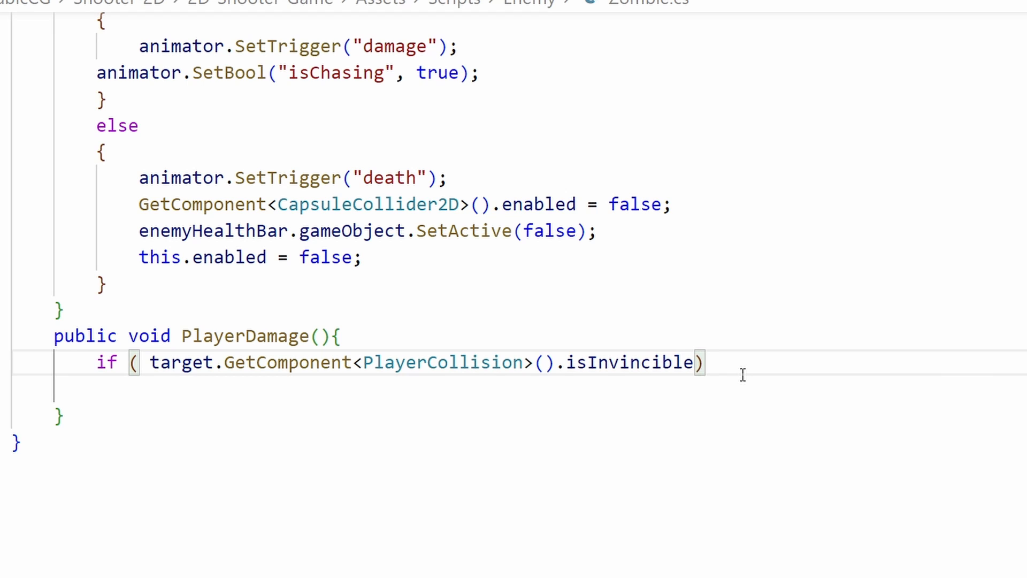
text(target.GetComponent<PlayerCollision>().TakeDamage();)
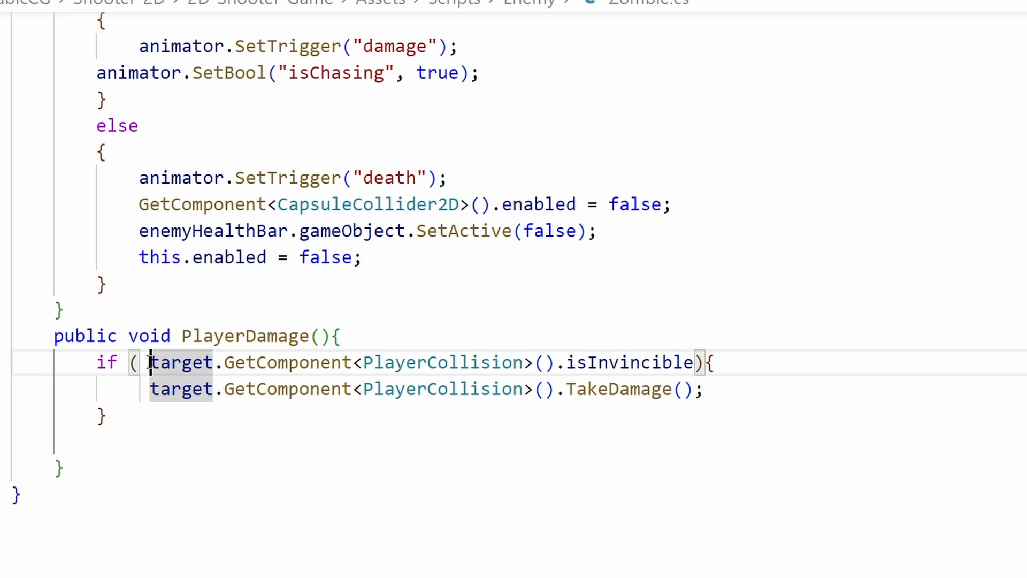
text(!)
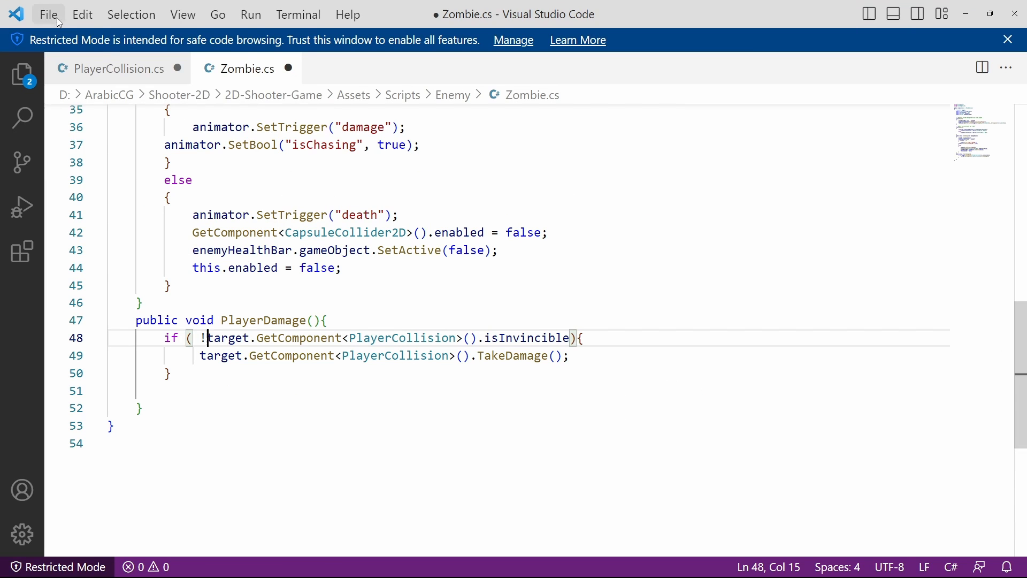
mouse_move(404, 290)
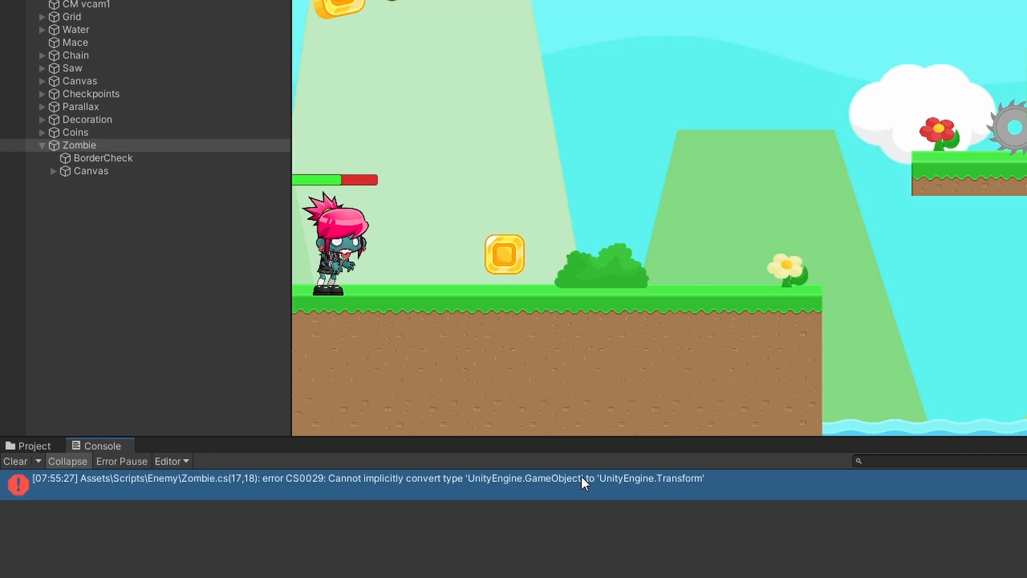
mouse_move(483, 495)
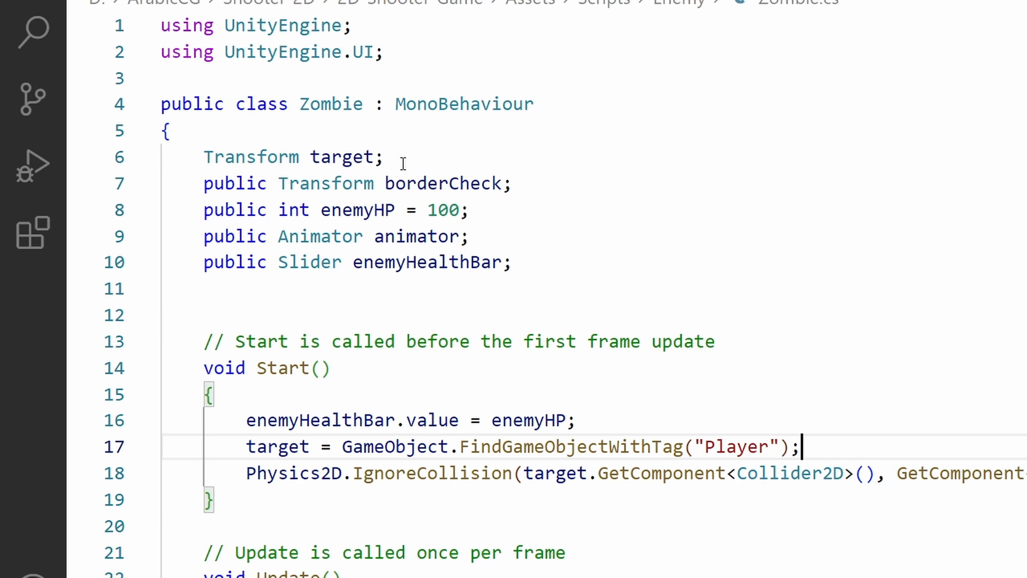
double_click(295, 157)
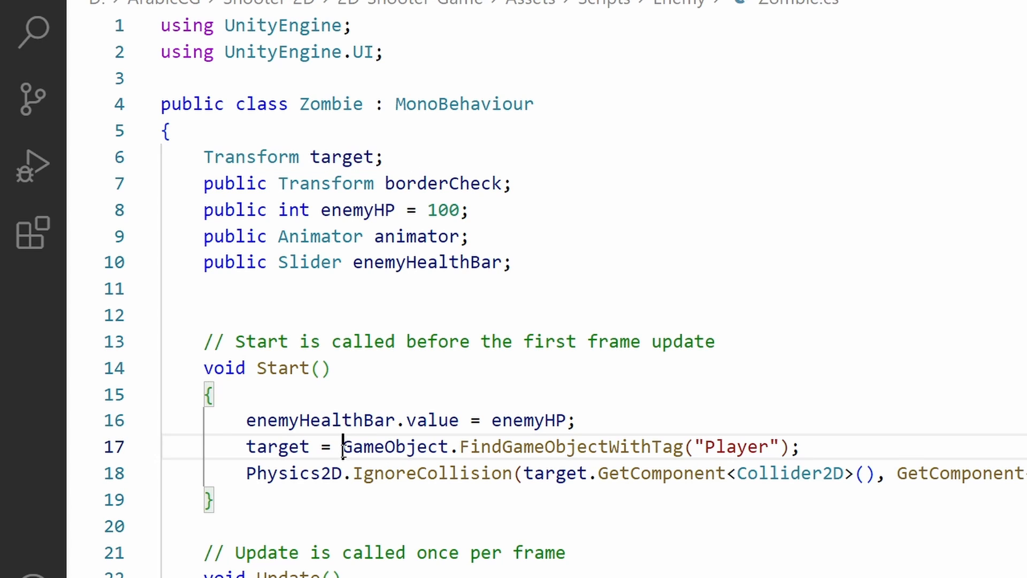
drag(343, 447, 799, 447)
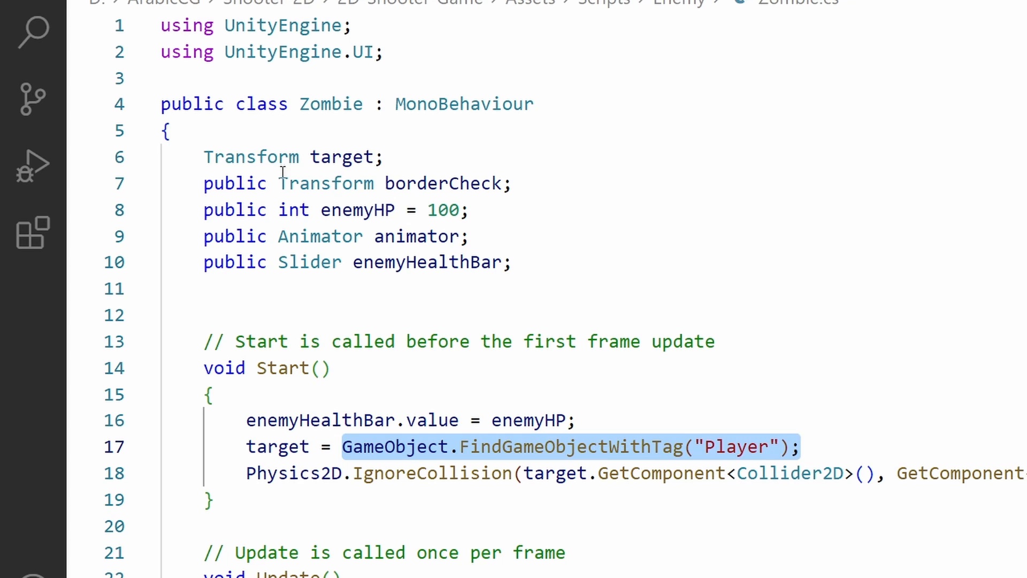